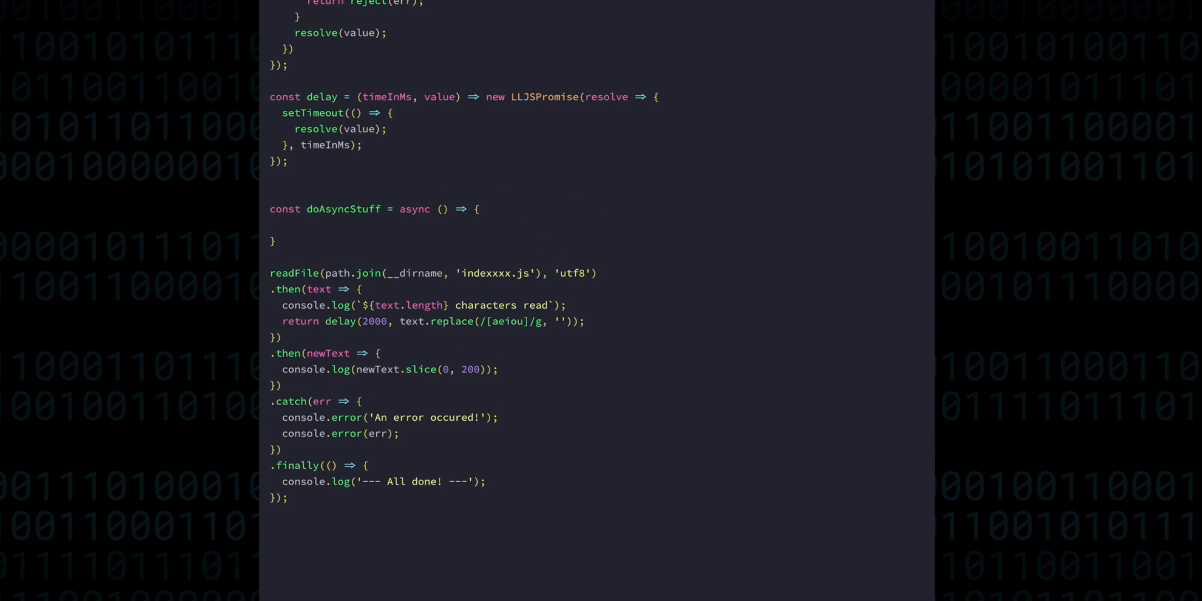
Step: Write doAsyncStuff with try/await, a catch logging 'An error occured!' and err, a final console.log, and drop the old .then chain
{"action": "type", "text": "co"}
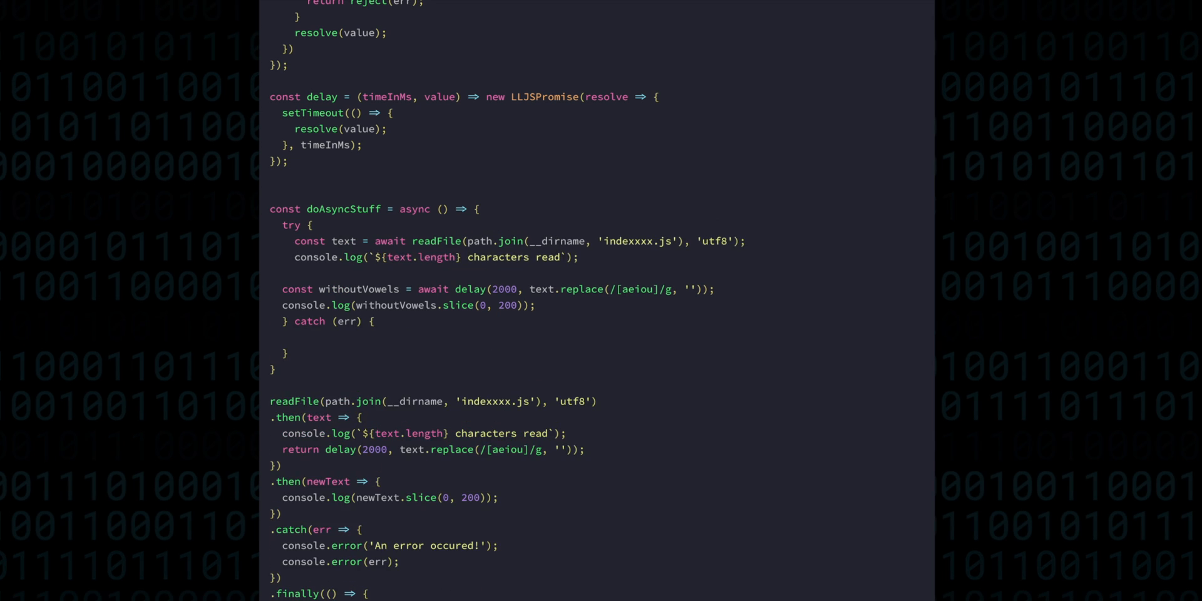
{"action": "type", "text": "console.error('An error occured!');"}
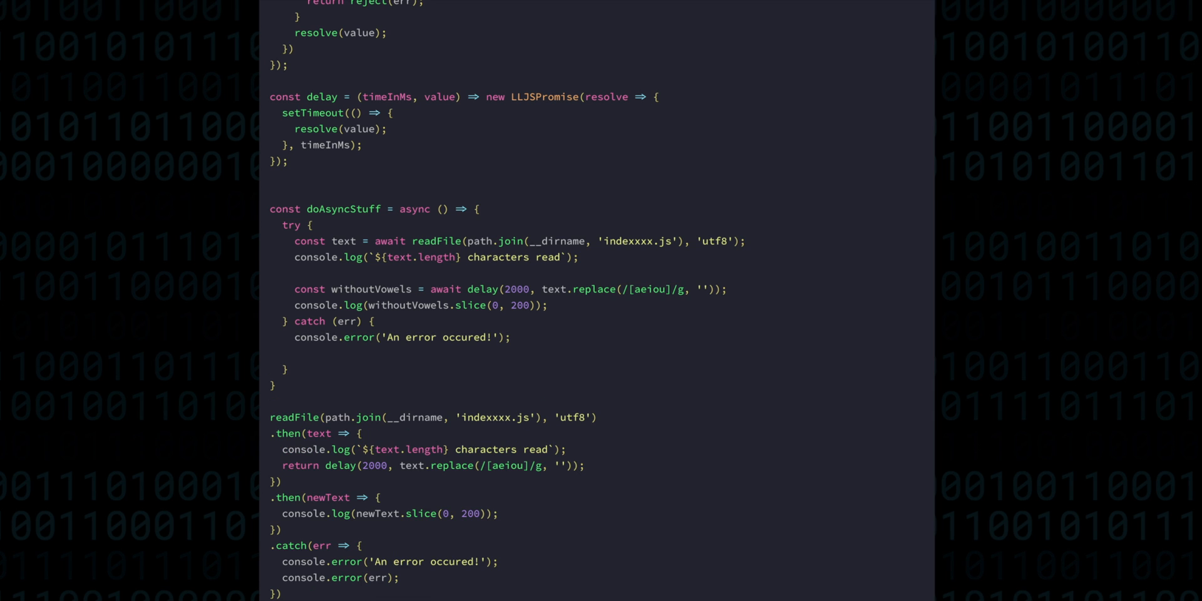
{"action": "type", "text": "console.error(err);"}
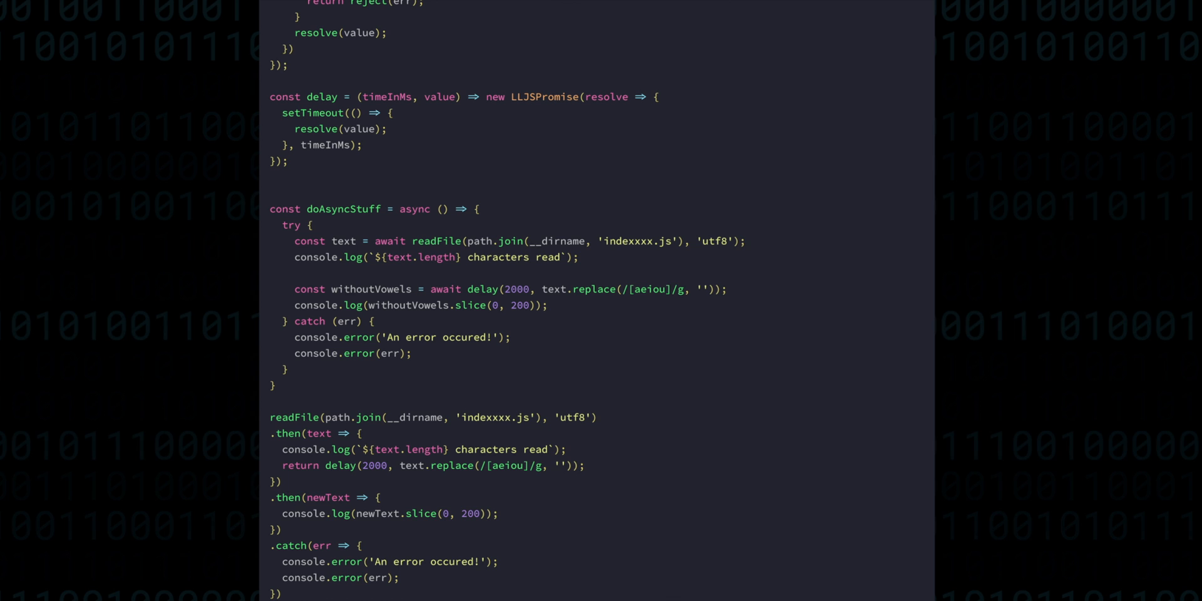
{"action": "type", "text": "console.log('--- All done! ---');"}
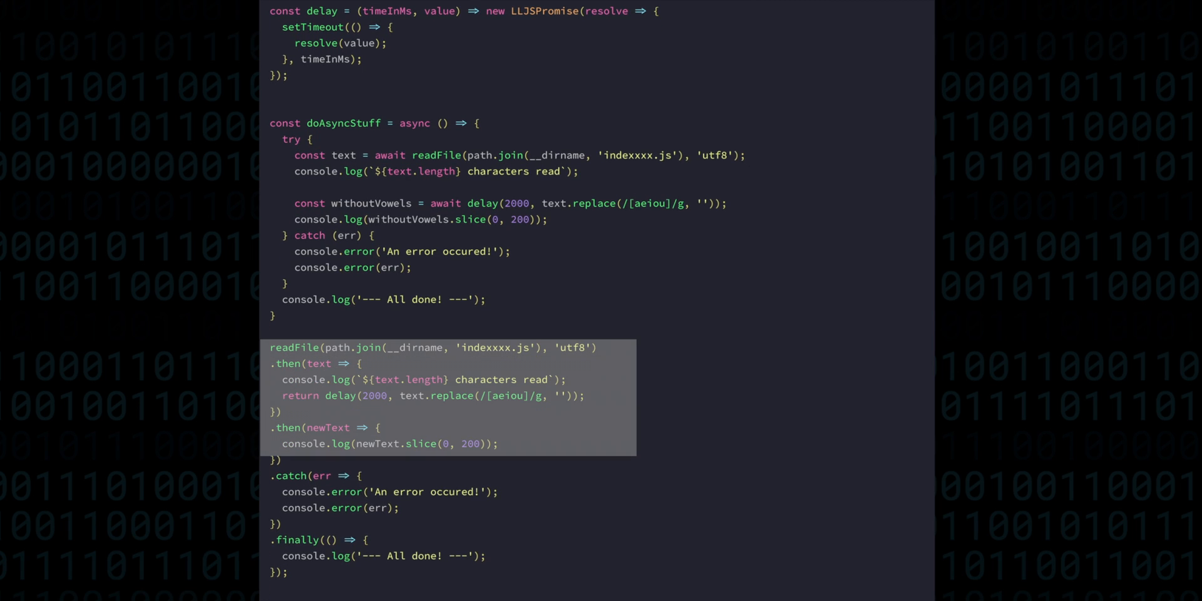
{"action": "scroll", "scroll_direction": "down", "scroll_amount": 3}
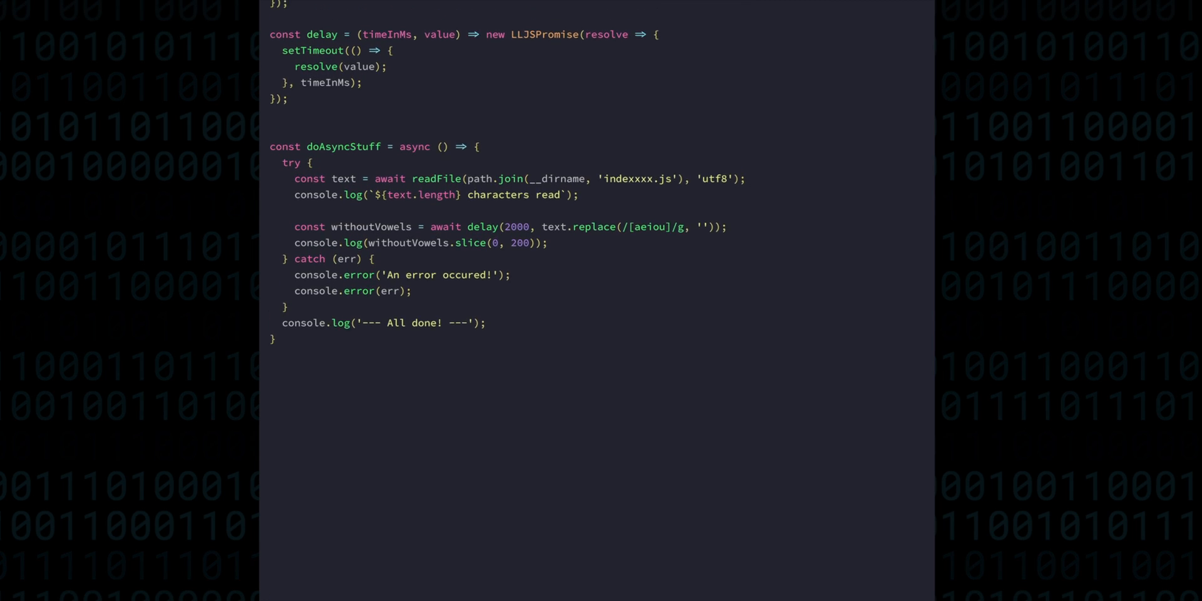
{"action": "scroll", "scroll_direction": "up", "scroll_amount": 3}
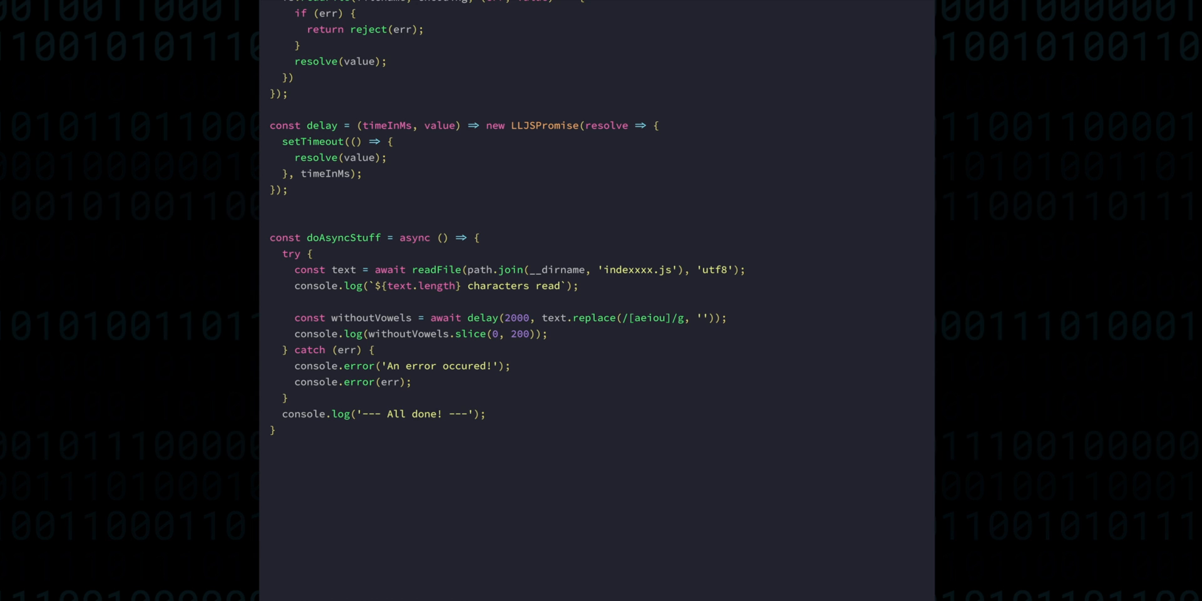
Step: Start a const asyncFn = declaration above doAsyncStuff, beginning its value with pro
{"action": "double_click", "coordinate": [415, 238]}
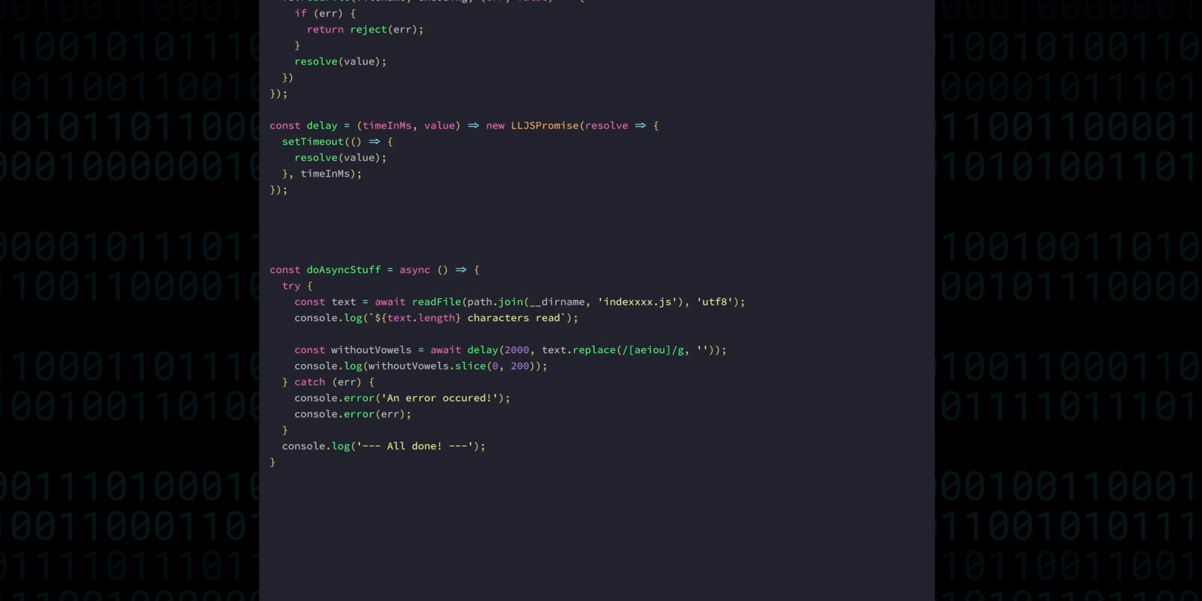
{"action": "type", "text": "const asyncFn ="}
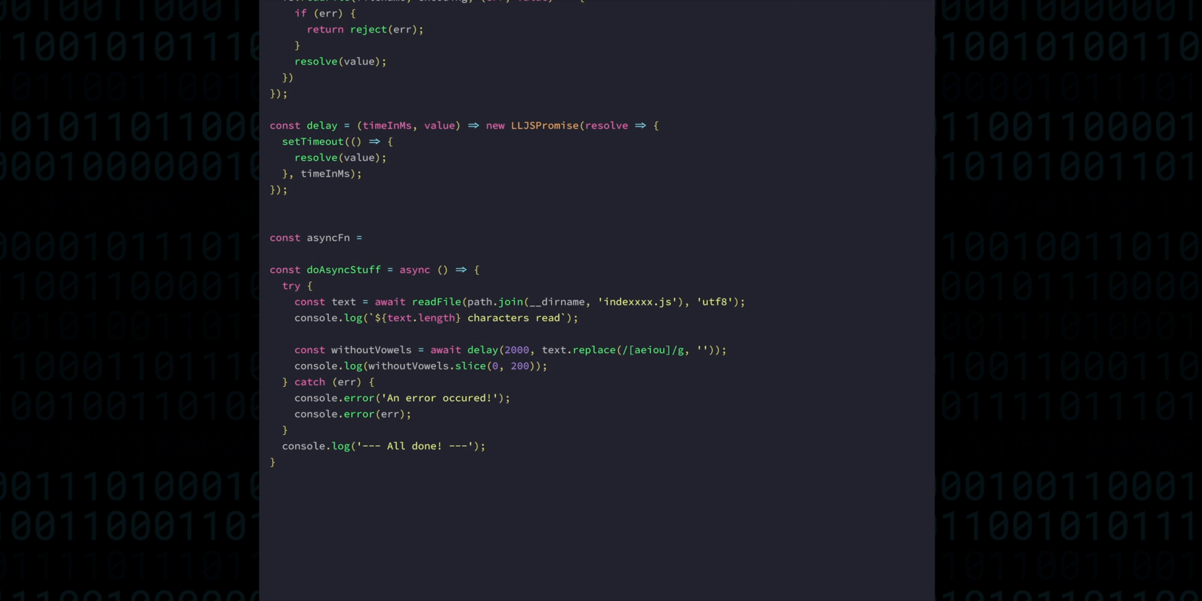
{"action": "type", "text": "pro"}
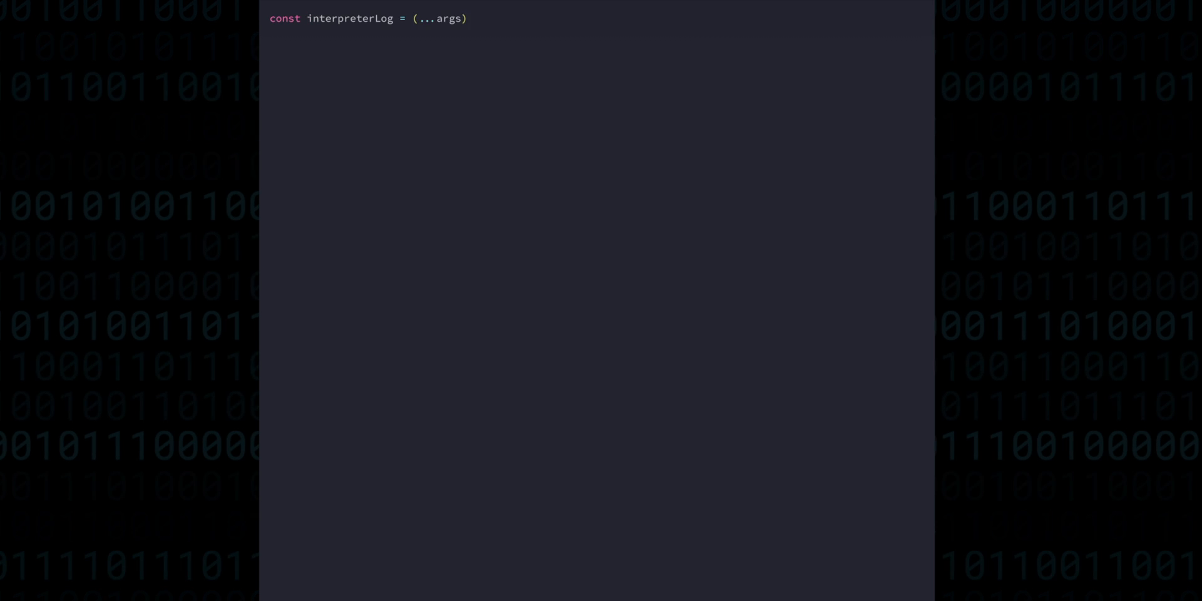
Step: Make interpreterLog and producerLog log with '[interpreter]' and tab-indented '[producer]' tags, and declare const producerGeneratorFn
{"action": "type", "text": "=> console.log('[interpreter]', ...args);"}
{"action": "type", "text": "const producerLog = (...args) => console"}
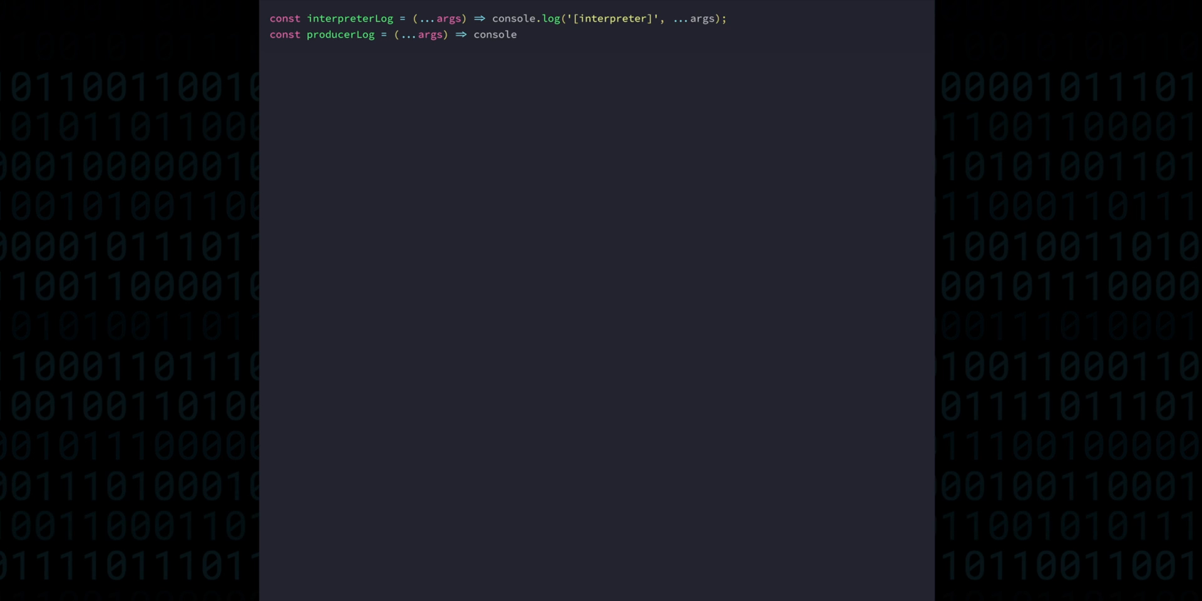
{"action": "type", "text": ".log('\\t[producer]', ...args);"}
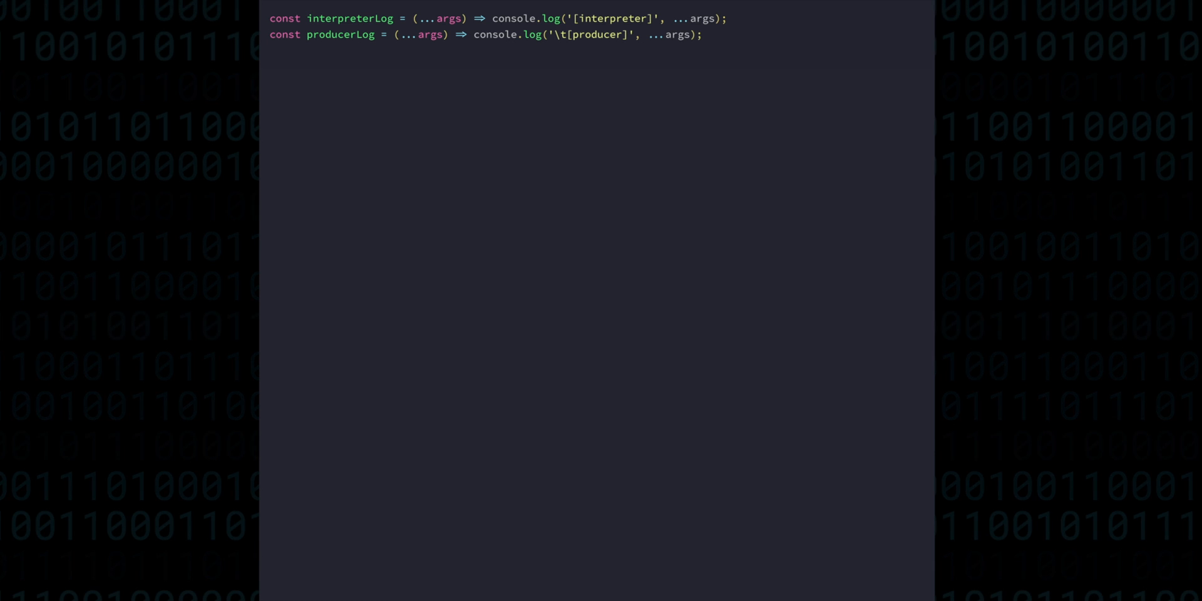
{"action": "type", "text": "const producerGeneratorFn = function* (argumentValue) {"}
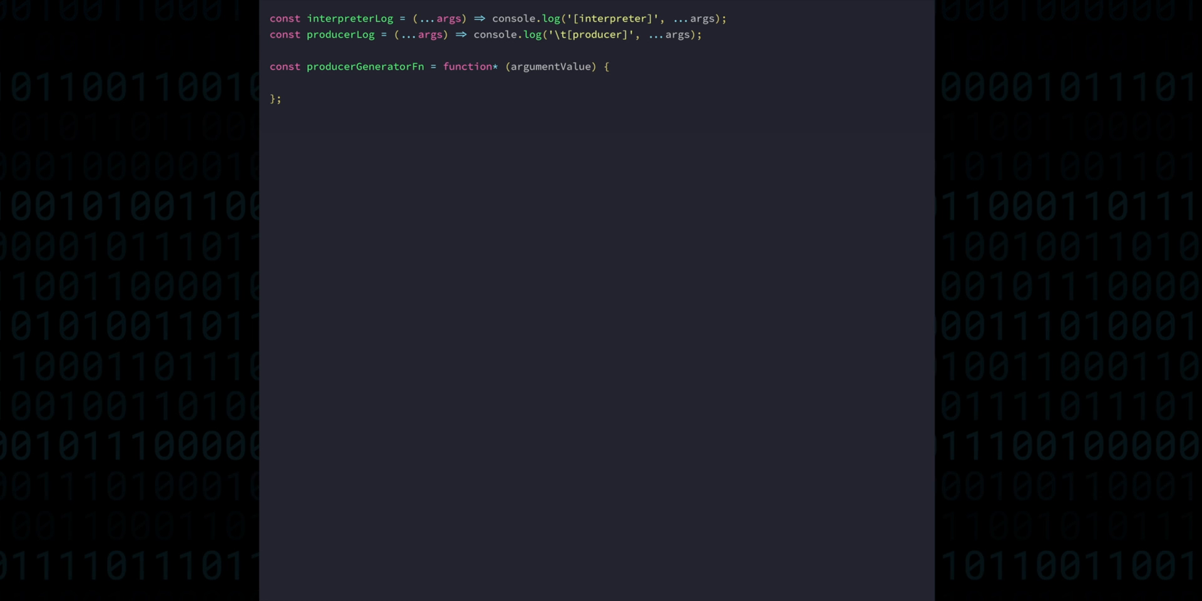
{"action": "double_click", "coordinate": [550, 66]}
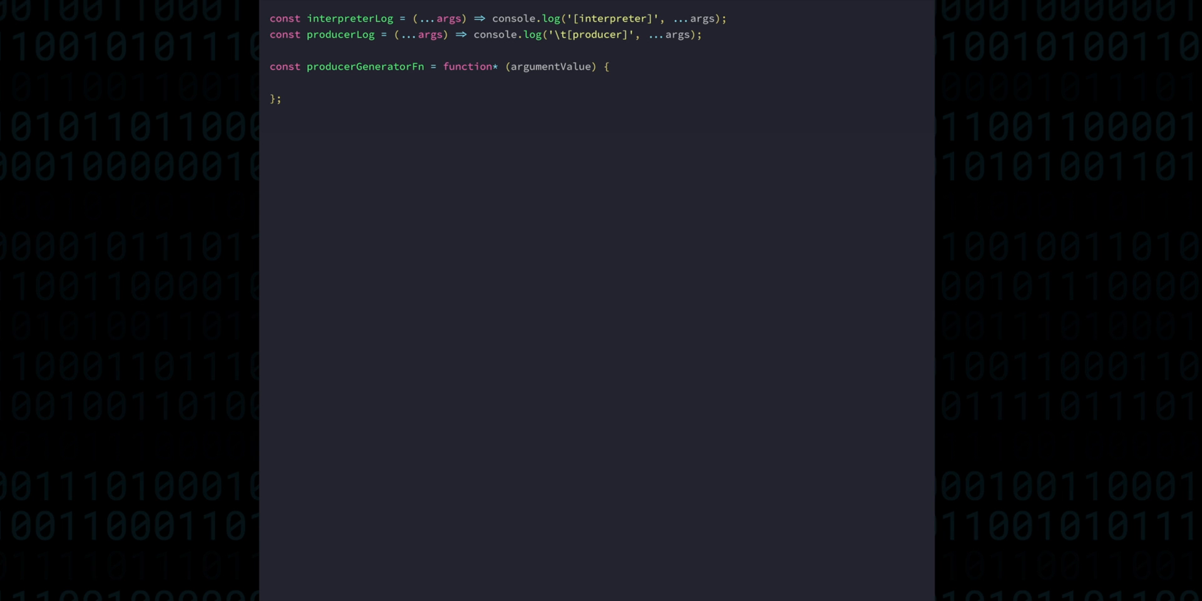
Step: Begin const interpreter = generatorFn => { and give producerGeneratorFn an argument log, yields 1 and 2, and return 3
{"action": "type", "text": "const interpreter = generatorFn"}
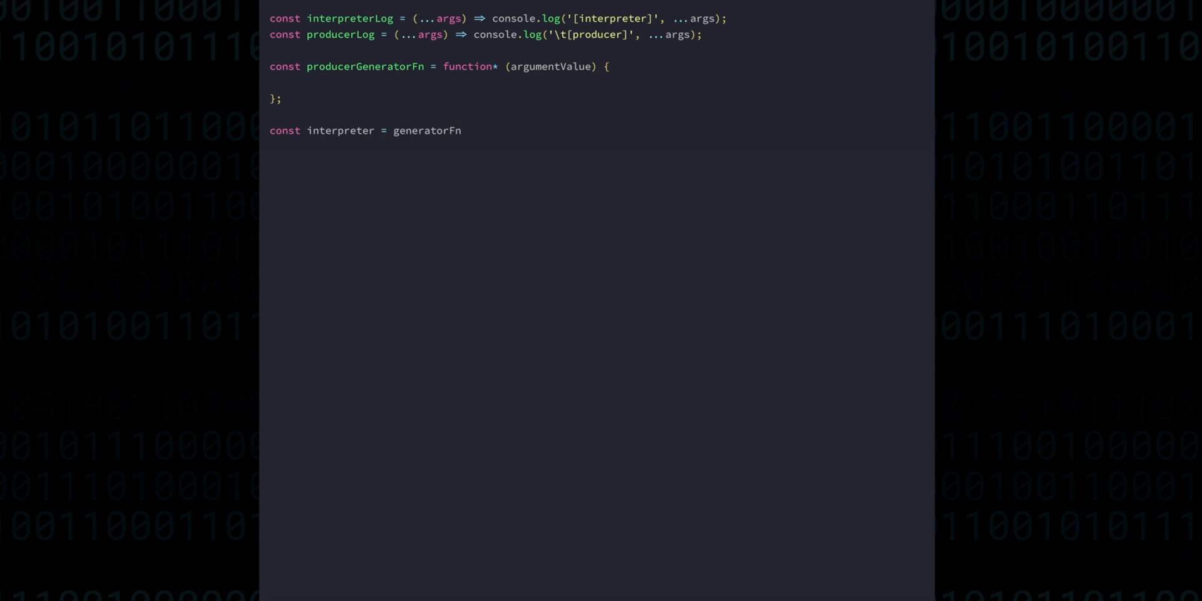
{"action": "type", "text": "=> {"}
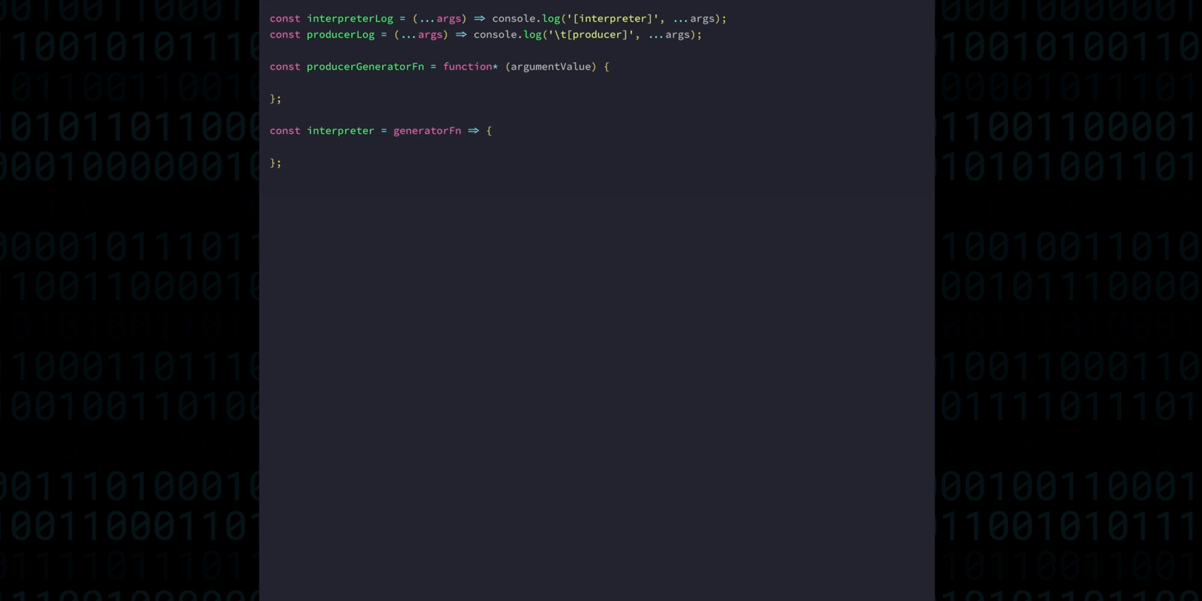
{"action": "type", "text": "producerLog('function argument:', argumentValue);"}
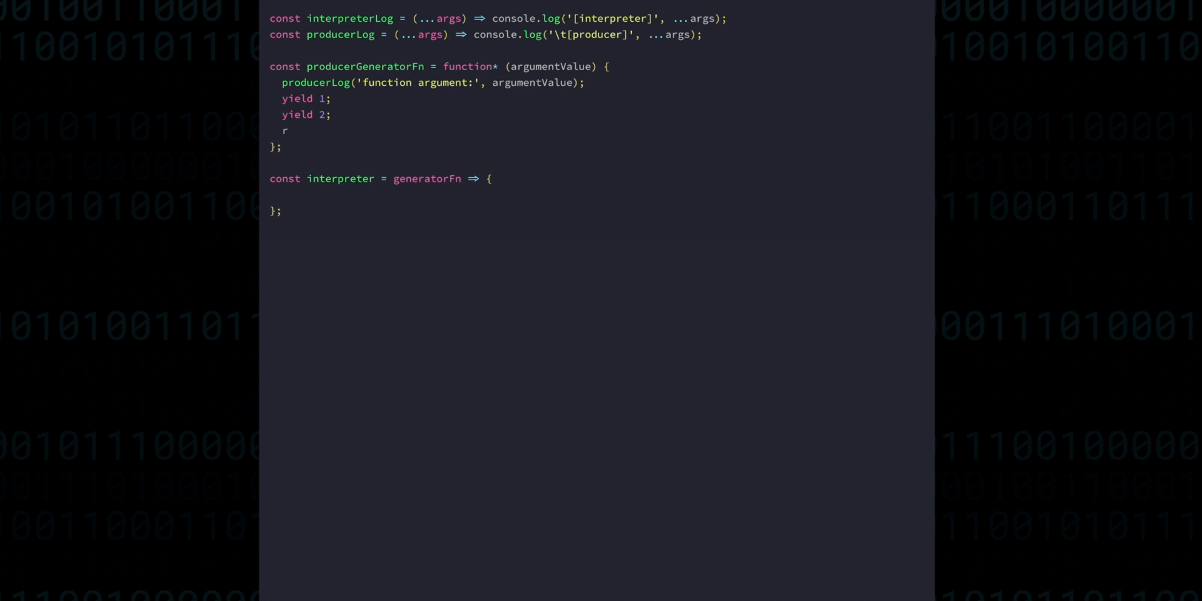
{"action": "type", "text": "eturn 3;"}
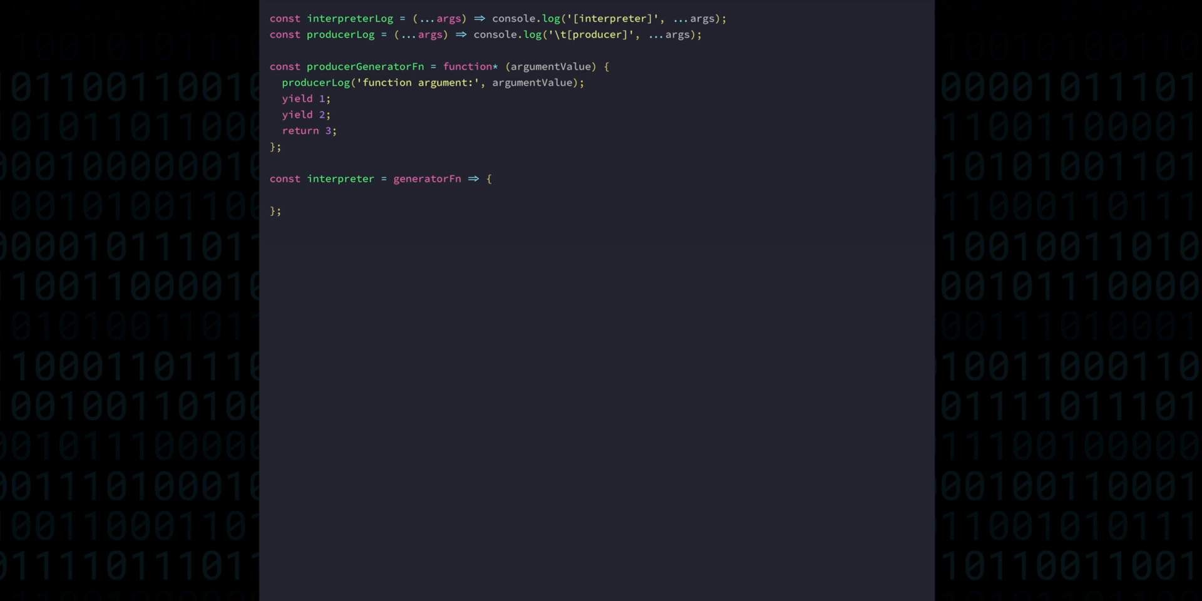
Step: Have interpreter log 'Creating the generator object', call producer.next(), log 'Got produced', and invoke interpreter(producerGeneratorFn)
{"action": "type", "text": "interpreterLog('"}
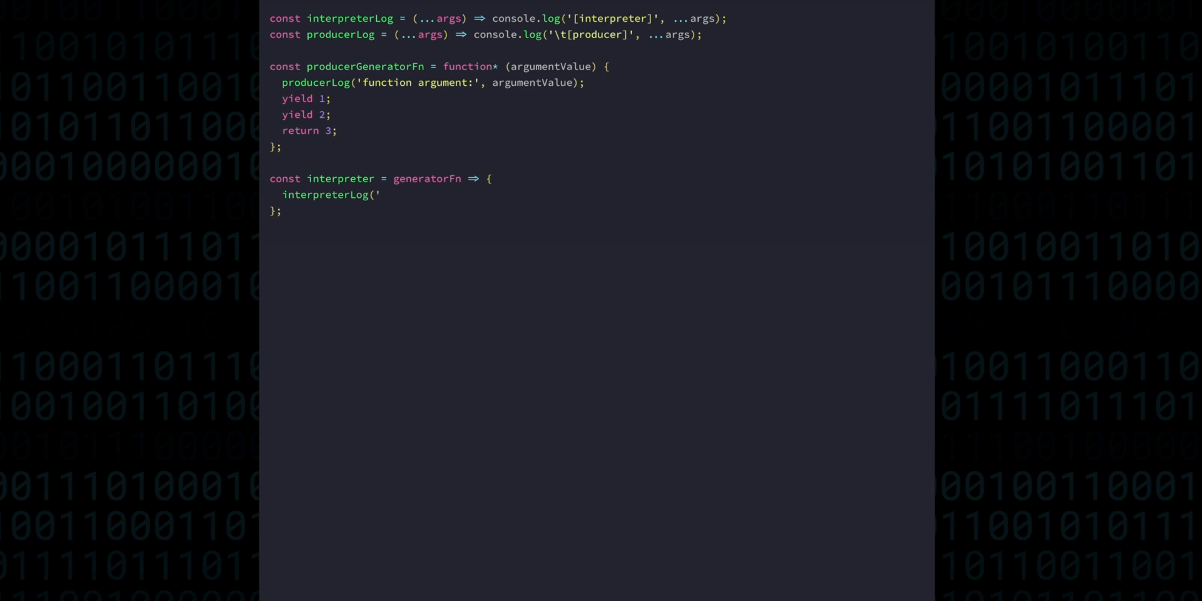
{"action": "type", "text": "Creating the generator object');"}
{"action": "type", "text": "const producer = generatorFn(\"starting value\");"}
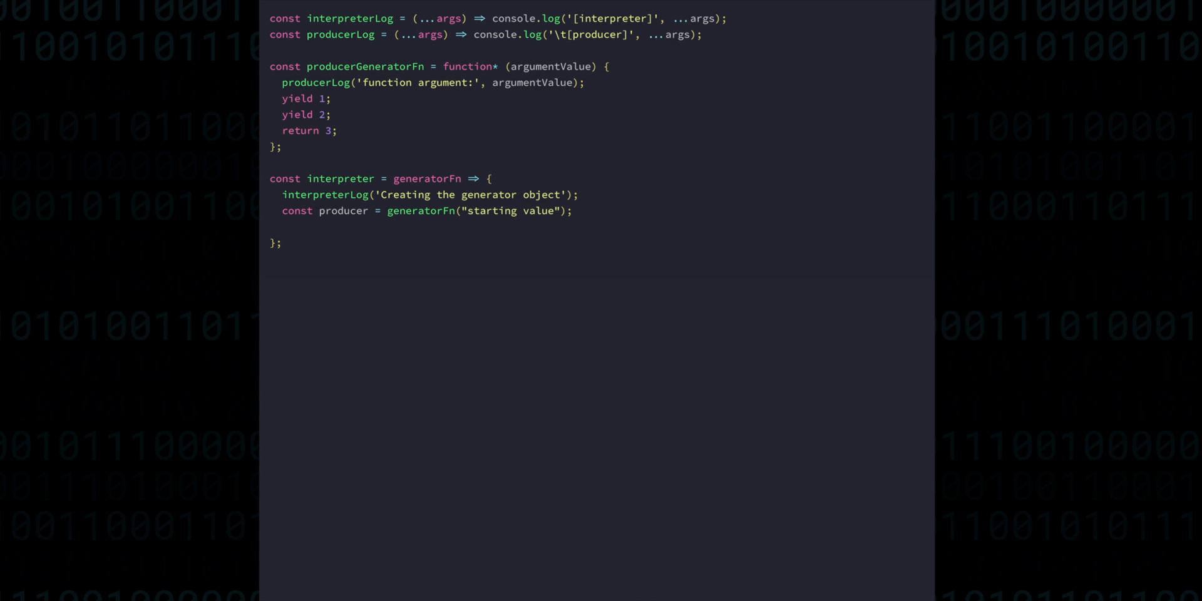
{"action": "type", "text": "let produced"}
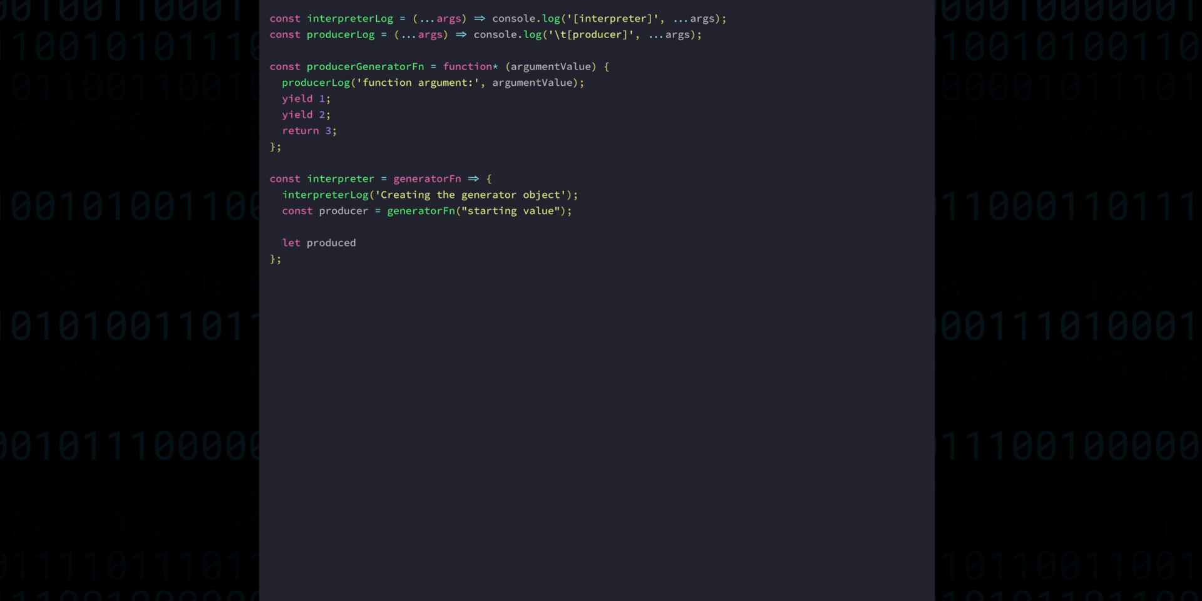
{"action": "type", "text": "= producer.next();"}
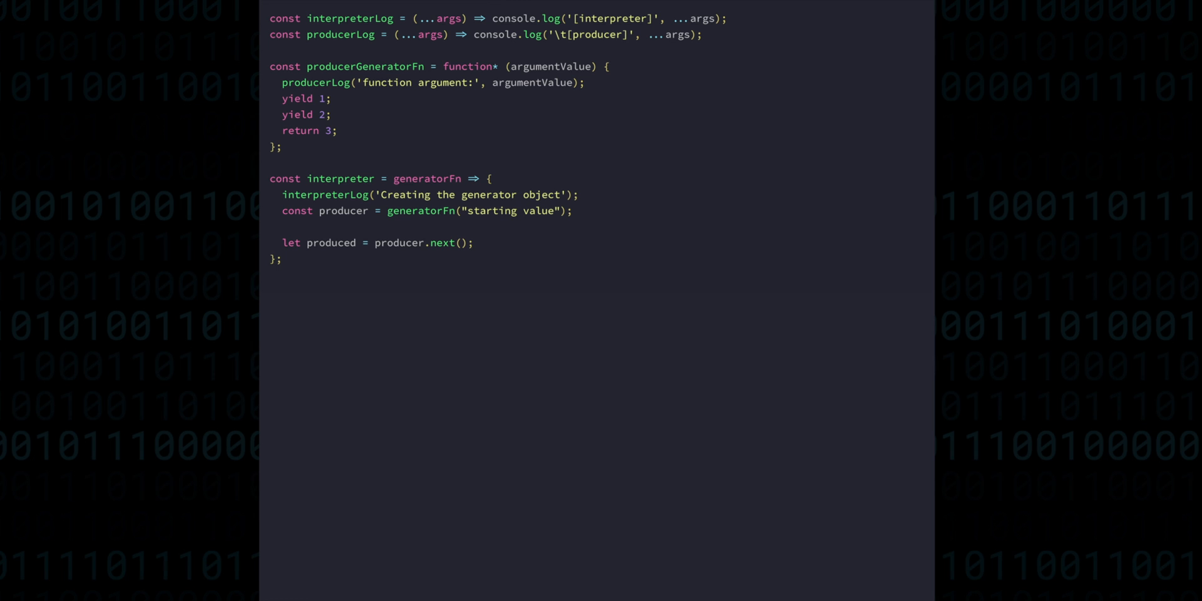
{"action": "type", "text": "interpreterLog('Got produced', produced);"}
{"action": "type", "text": "interpreter(producerGeneratorFn);"}
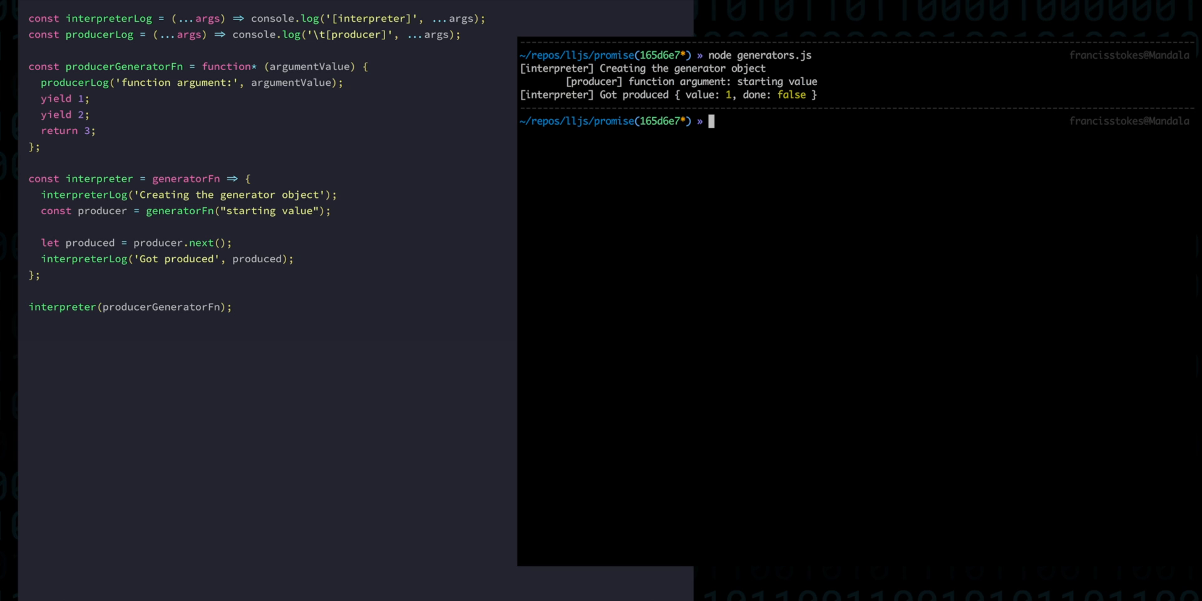
{"action": "double_click", "coordinate": [744, 94]}
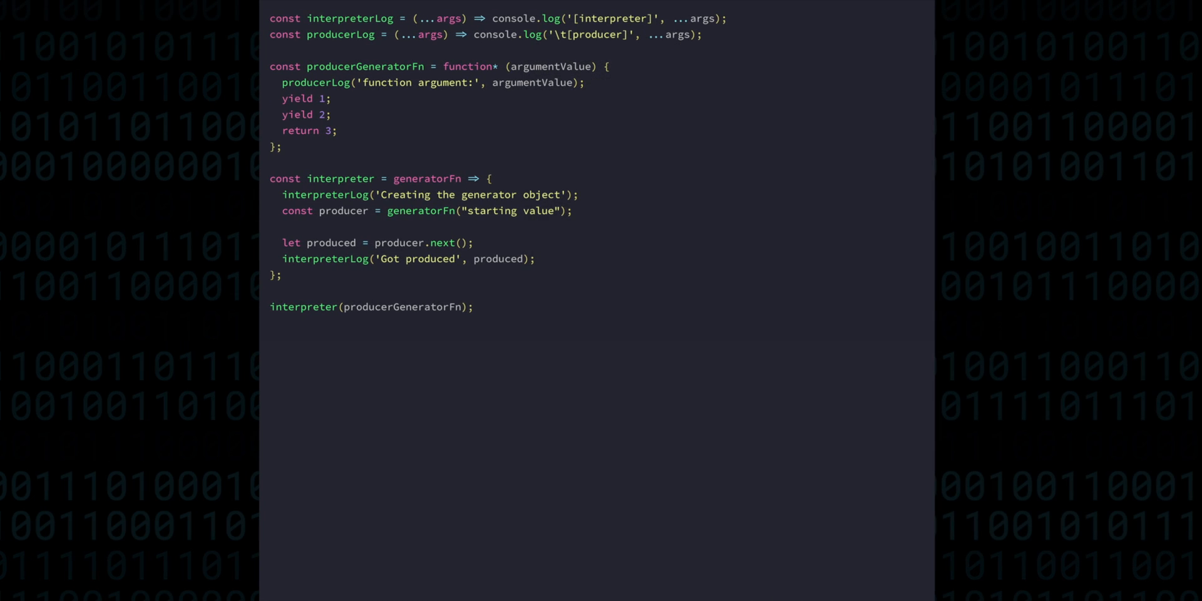
Step: Repeat the produced = producer.next() and log lines so the interpreter pulls four values in total
{"action": "type", "text": "produced = producer.next();"}
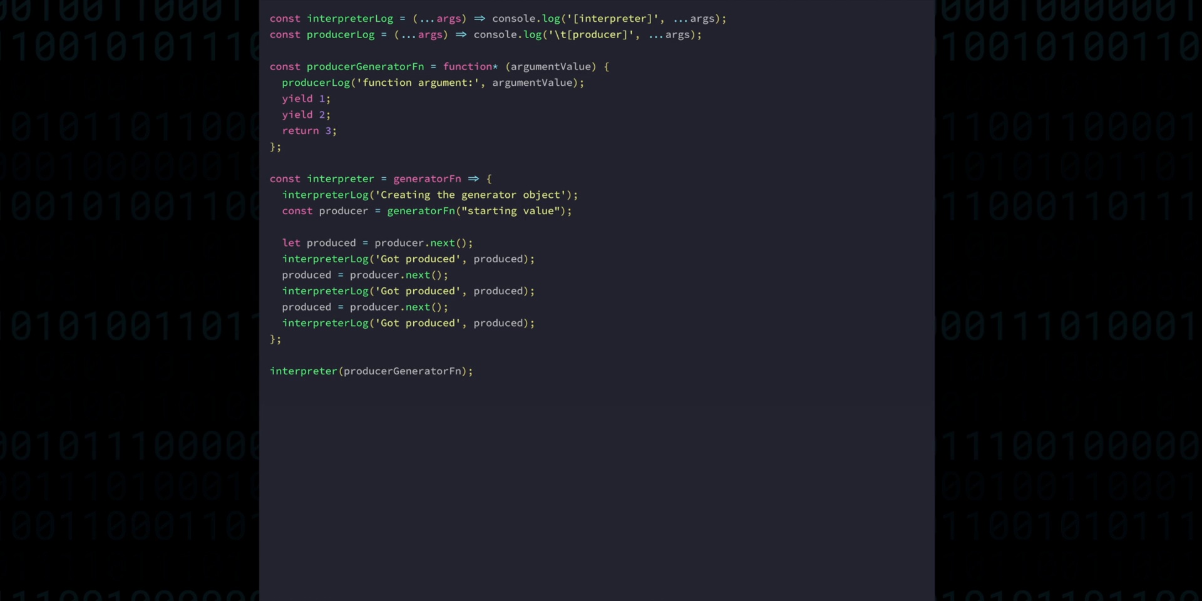
{"action": "type", "text": "produced = producer.next();"}
{"action": "type", "text": "node generators.js"}
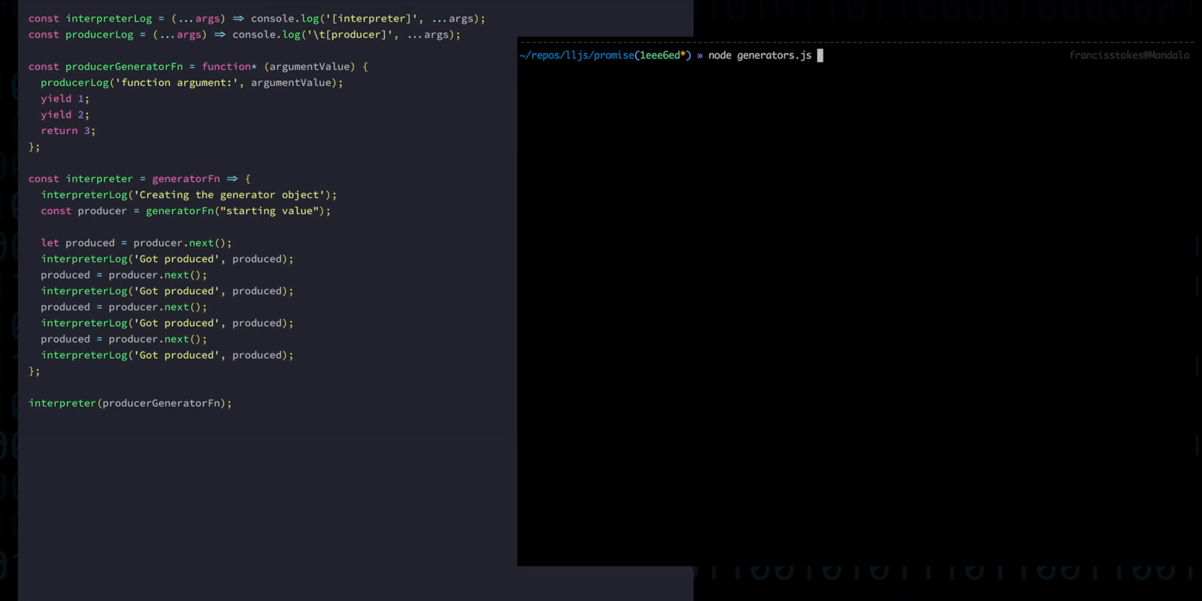
Step: Run node generators.js in the terminal to see every produced value until done
{"action": "key", "text": "Return"}
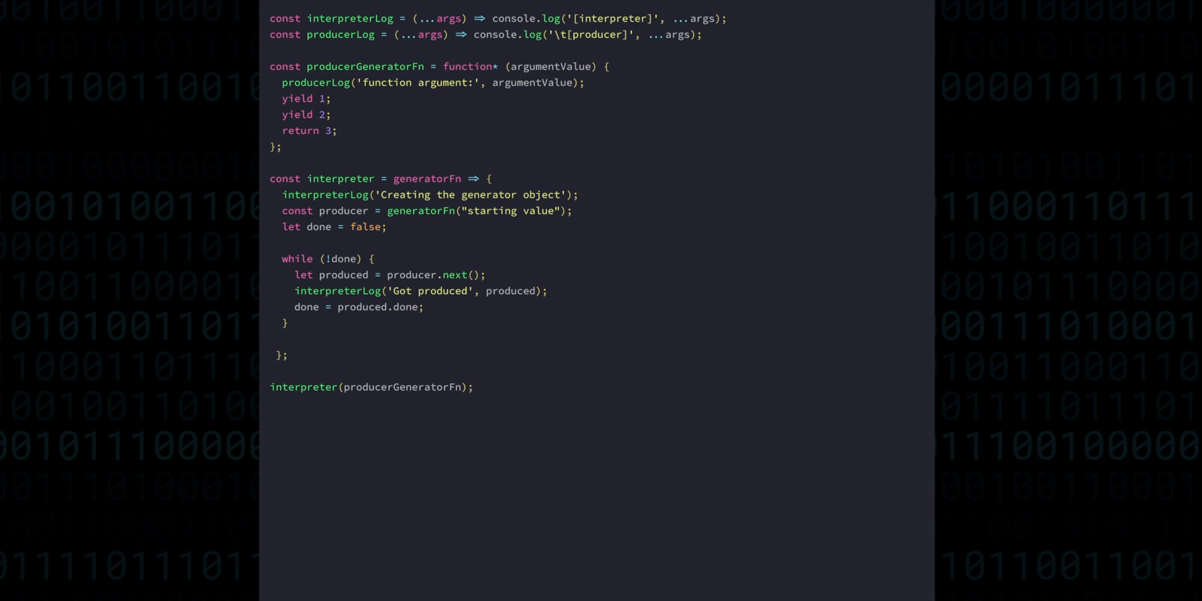
Step: Capture yields into const a and b with producerLog calls and rerun the script
{"action": "type", "text": "const a ="}
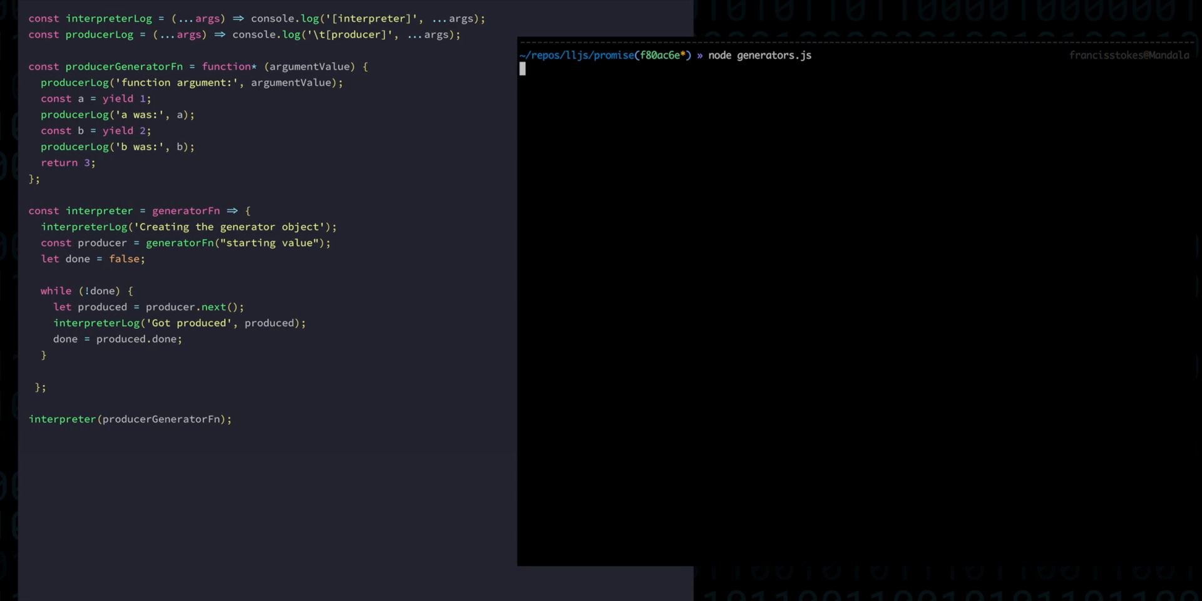
{"action": "key", "text": "Return"}
{"action": "type", "text": "let "}
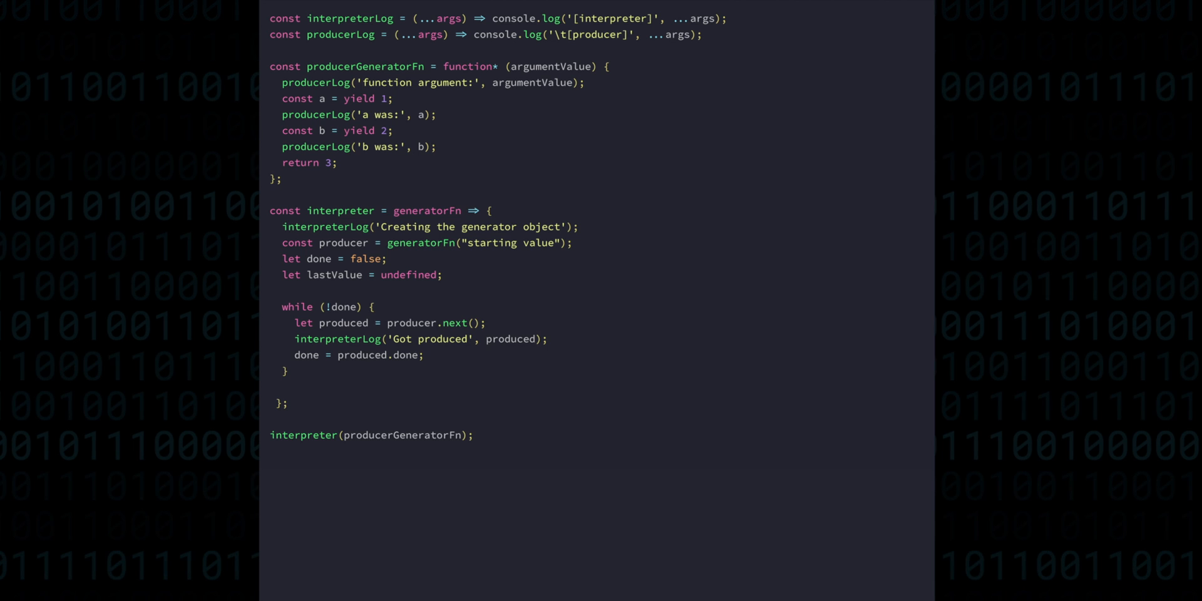
Step: Store lastValue = produced.value each pass, pass 100 * lastValue into producer.next, and rerun the script
{"action": "type", "text": "lastValu"}
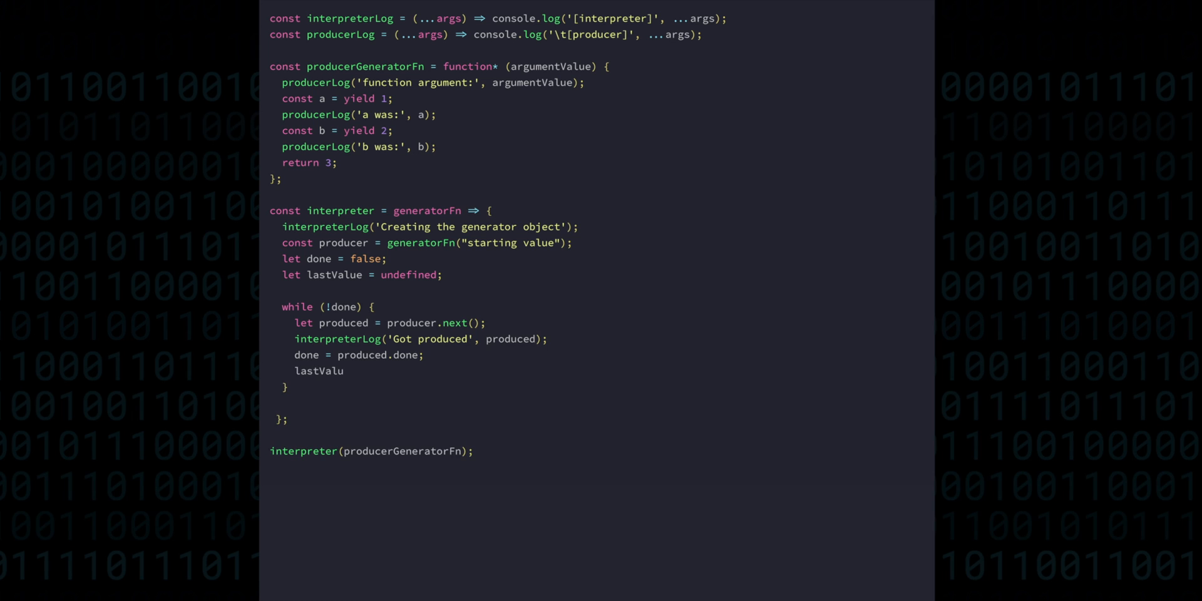
{"action": "type", "text": "e = produced.value;"}
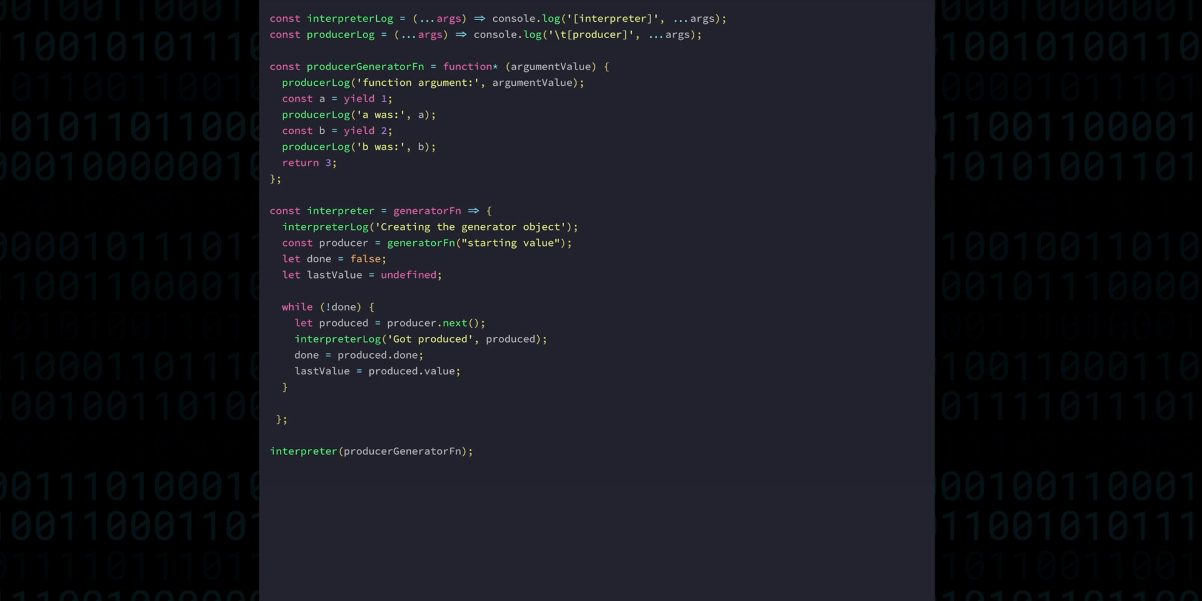
{"action": "type", "text": "lastValue"}
{"action": "type", "text": "node g"}
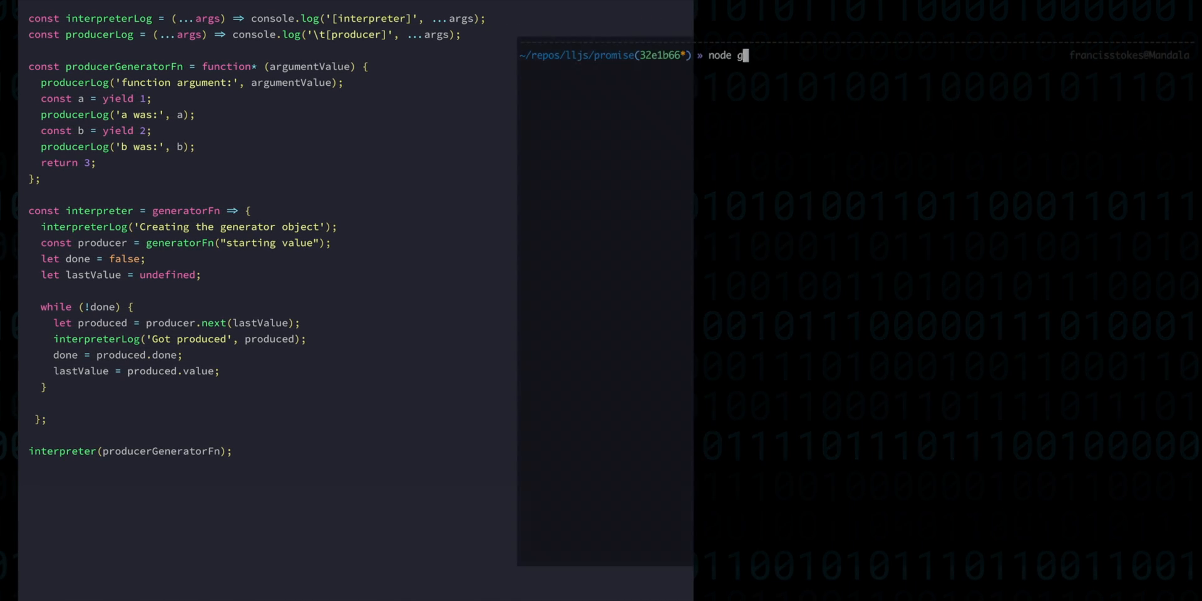
{"action": "key", "text": "Return"}
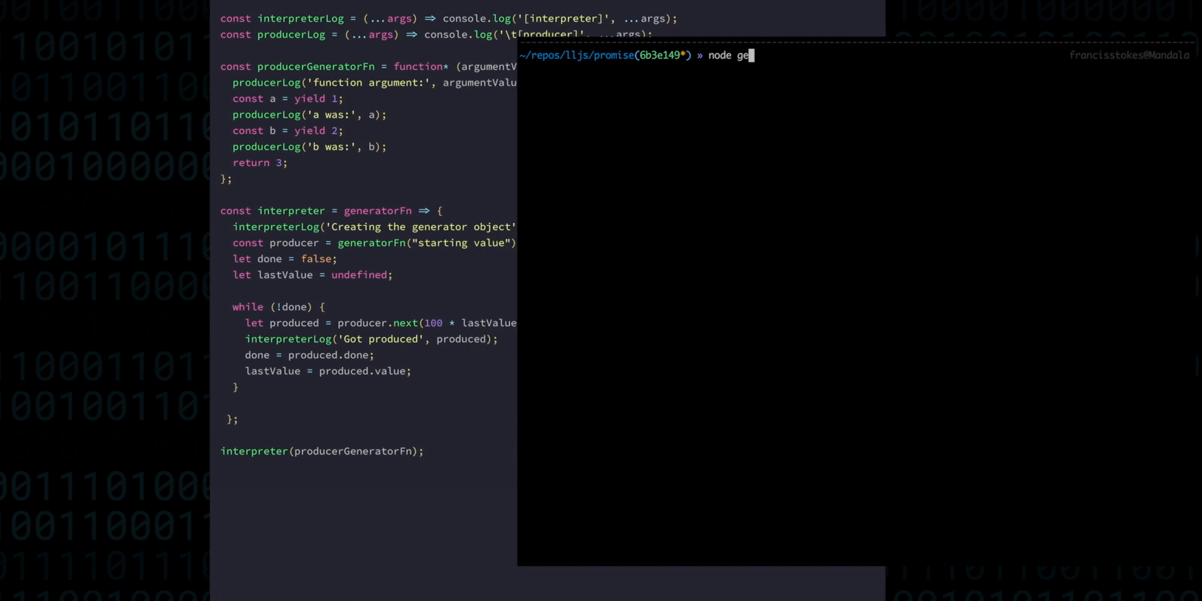
Step: Switch to the asyncFn file with the promiseGeneratorFn stub and the doAsyncStuff generator using readFile and delay
{"action": "key", "text": "Return"}
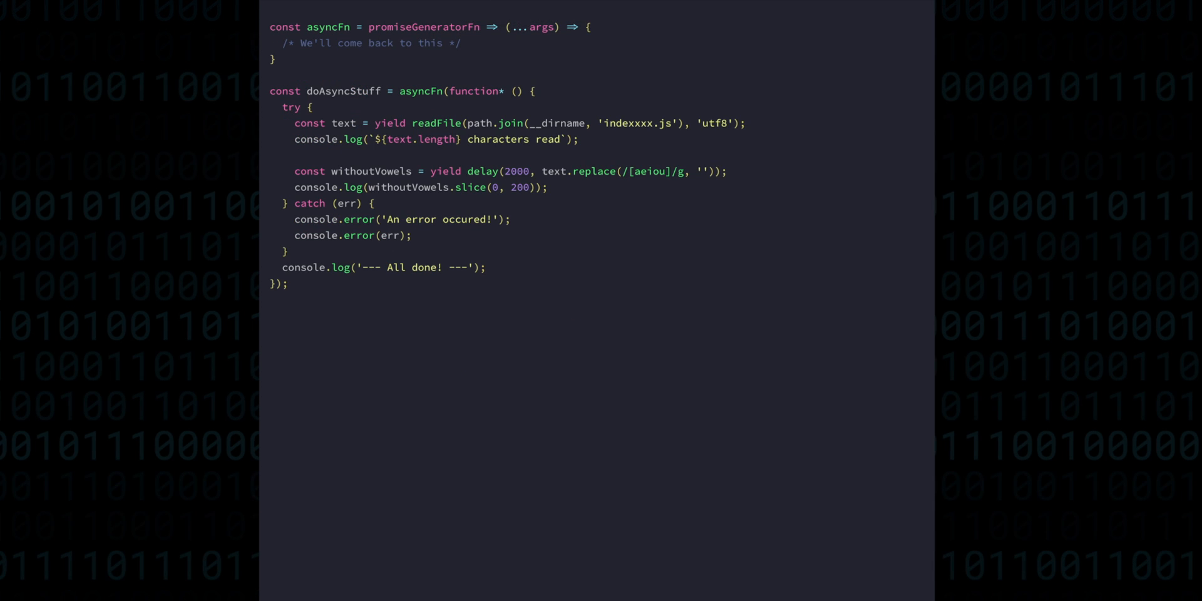
Step: Replace the asyncFn placeholder with const producer = promiseGeneratorFn(...args) and return interpreter()
{"action": "double_click", "coordinate": [425, 26]}
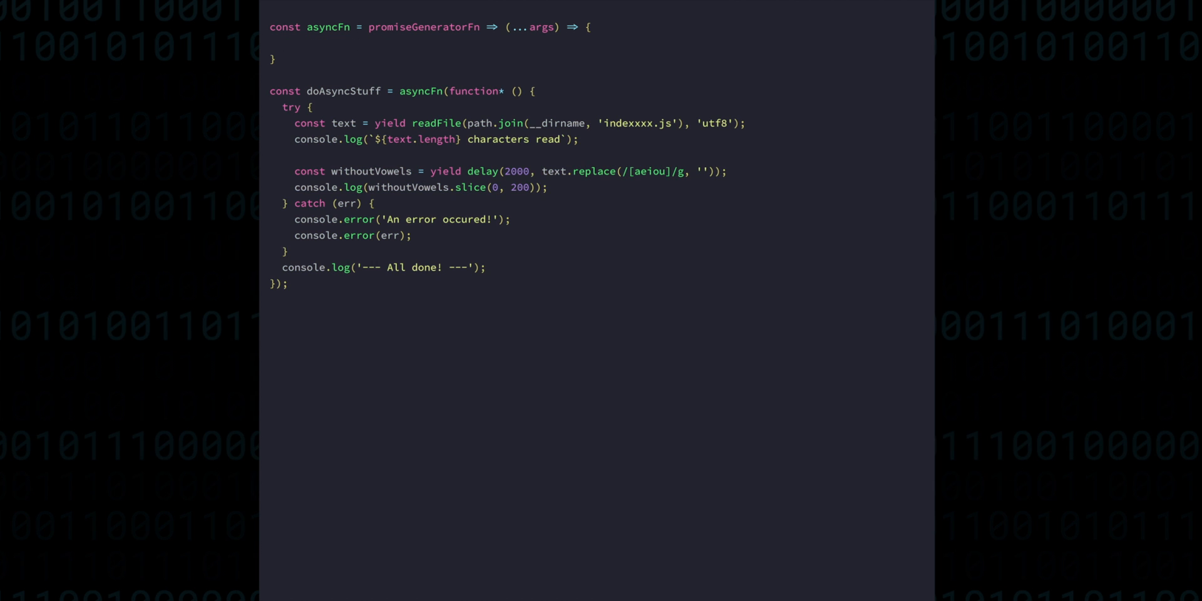
{"action": "type", "text": "const producer = promiseGener"}
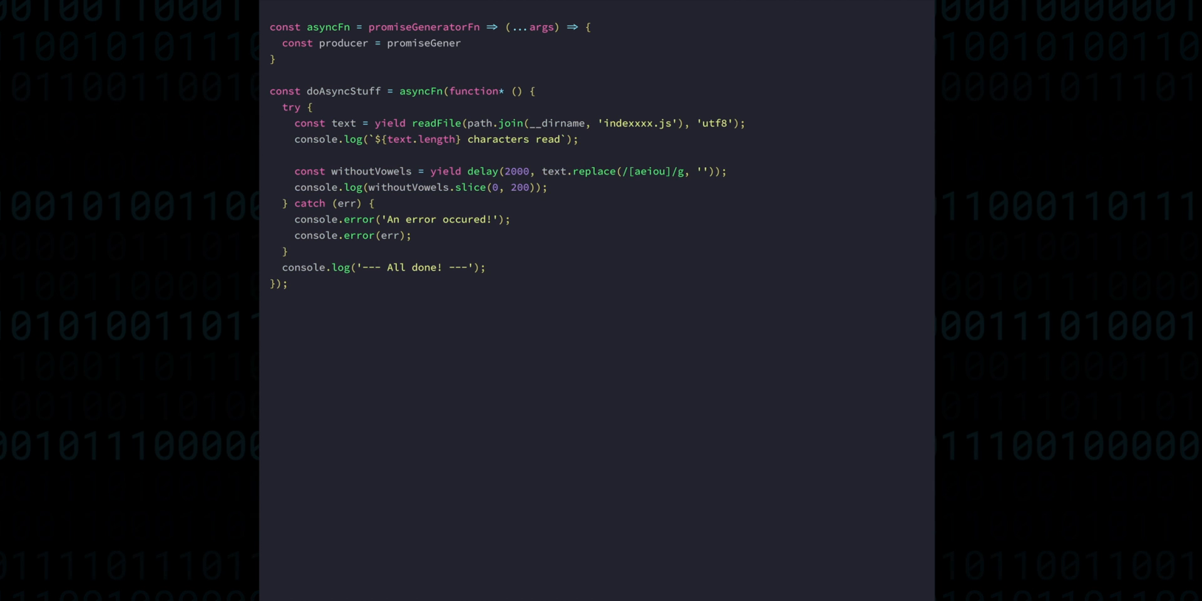
{"action": "type", "text": "atorFn(...args);"}
{"action": "type", "text": "ret"}
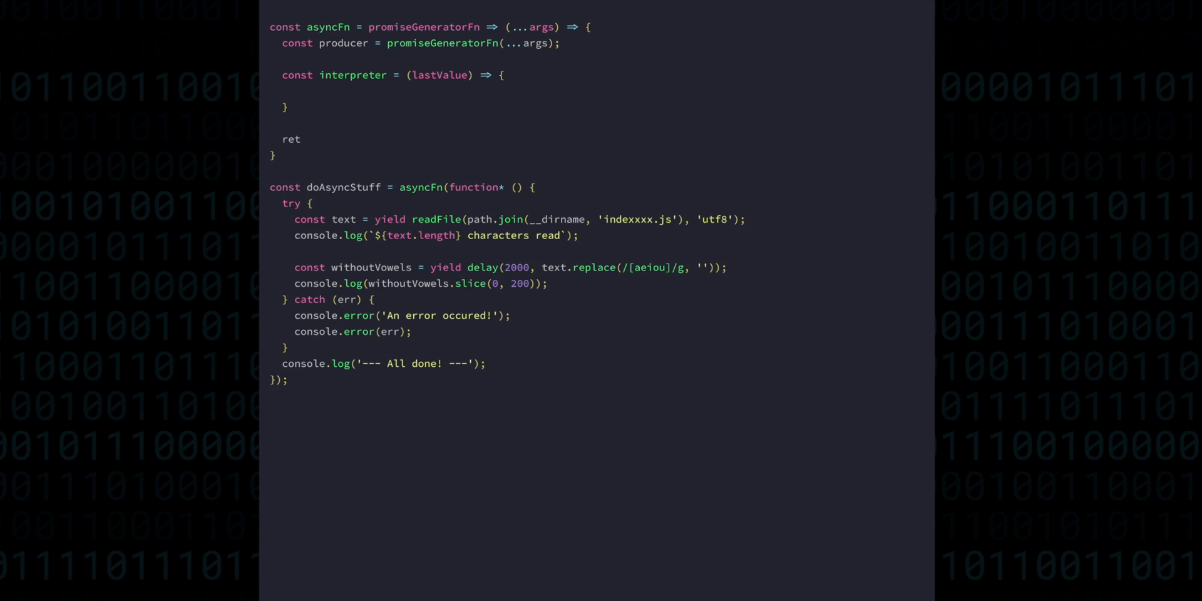
{"action": "type", "text": "urn interpreter();"}
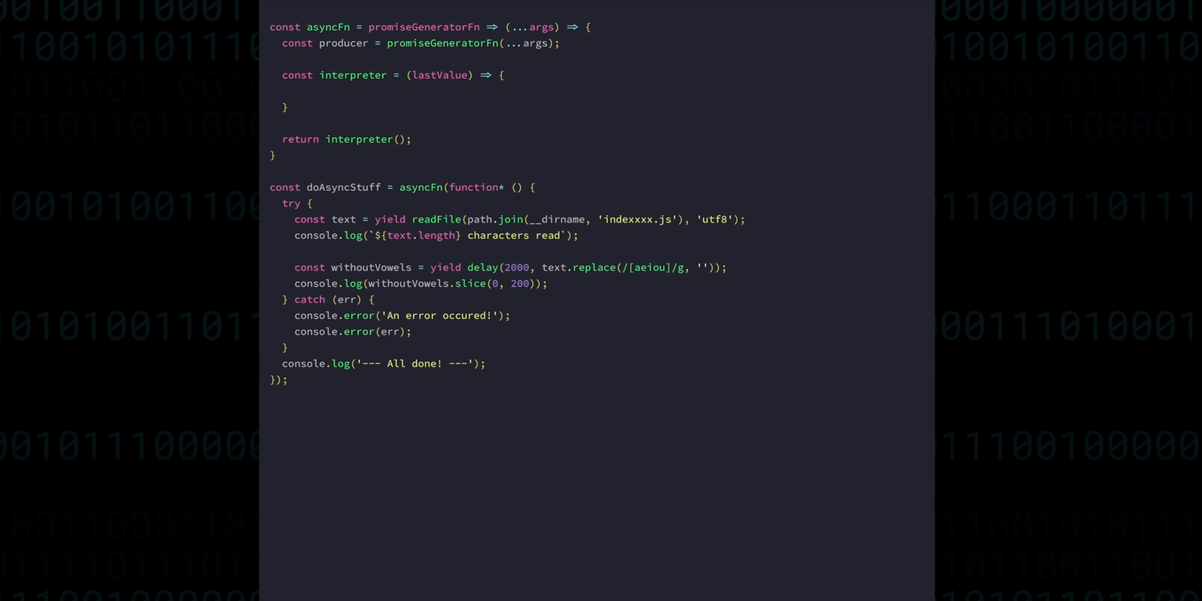
Step: Inside interpreter, destructure const {value, done} = producer.next(lastValue) and start an if (!done) block
{"action": "type", "text": "const {value, done} = producer.next(lastValue);"}
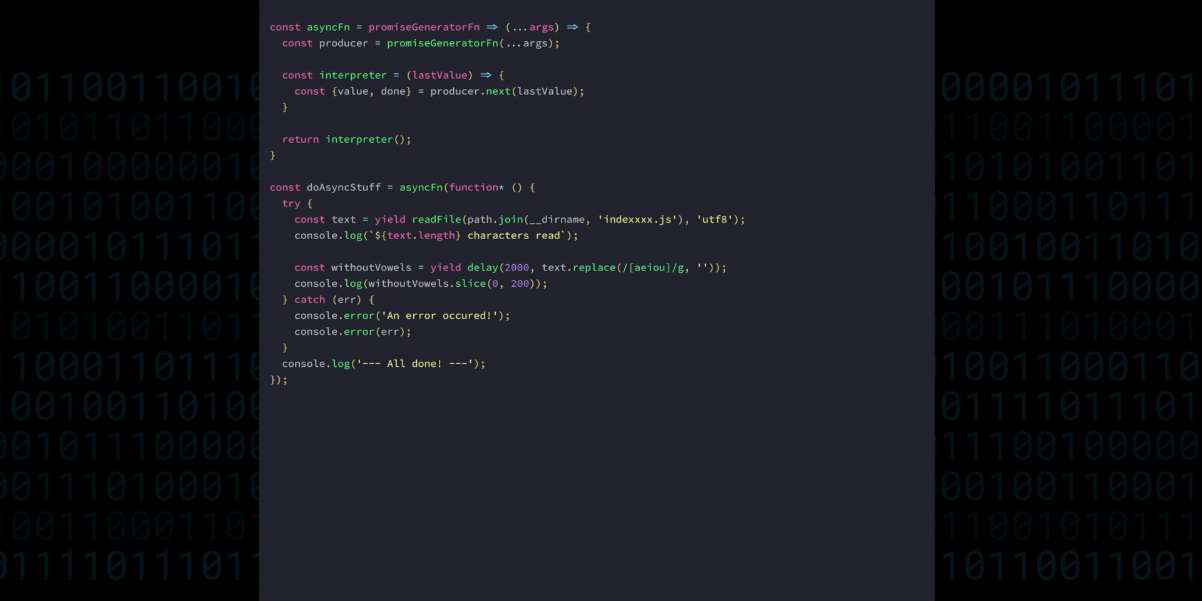
{"action": "double_click", "coordinate": [440, 74]}
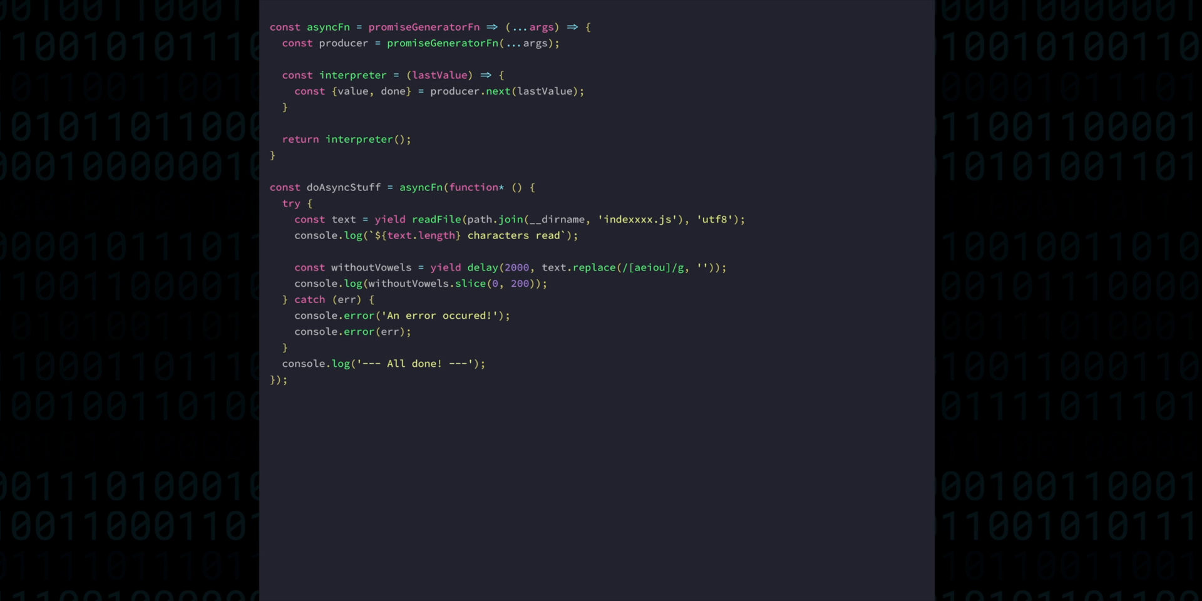
{"action": "double_click", "coordinate": [506, 90]}
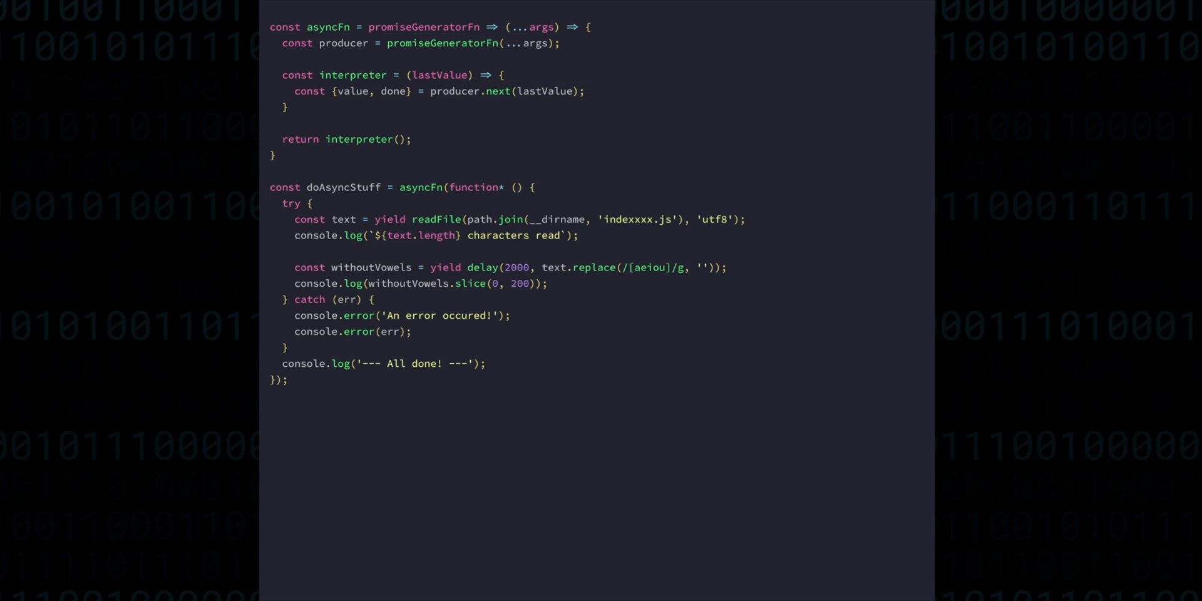
{"action": "double_click", "coordinate": [357, 139]}
{"action": "type", "text": "if (!done) {"}
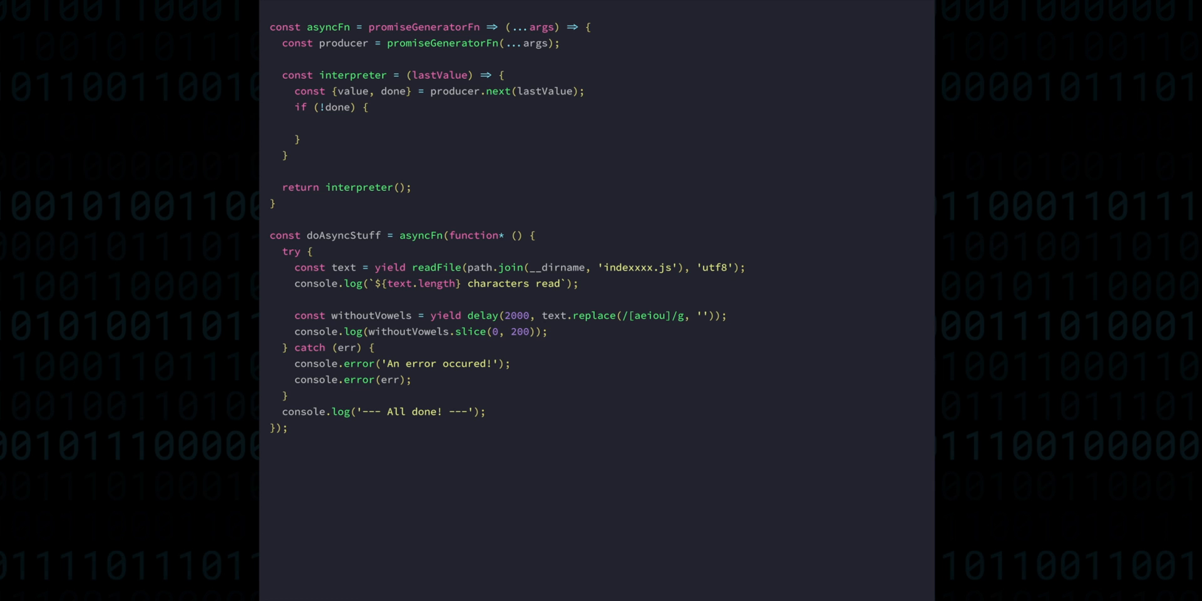
Step: Write the isThenable(value) branch chaining value.then(resolvedValue => interpreter(resolvedValue), rejectedValue => interpreter(rejectedValue))
{"action": "type", "text": "if (isThenable(value)) {"}
{"action": "type", "text": "return value.then("}
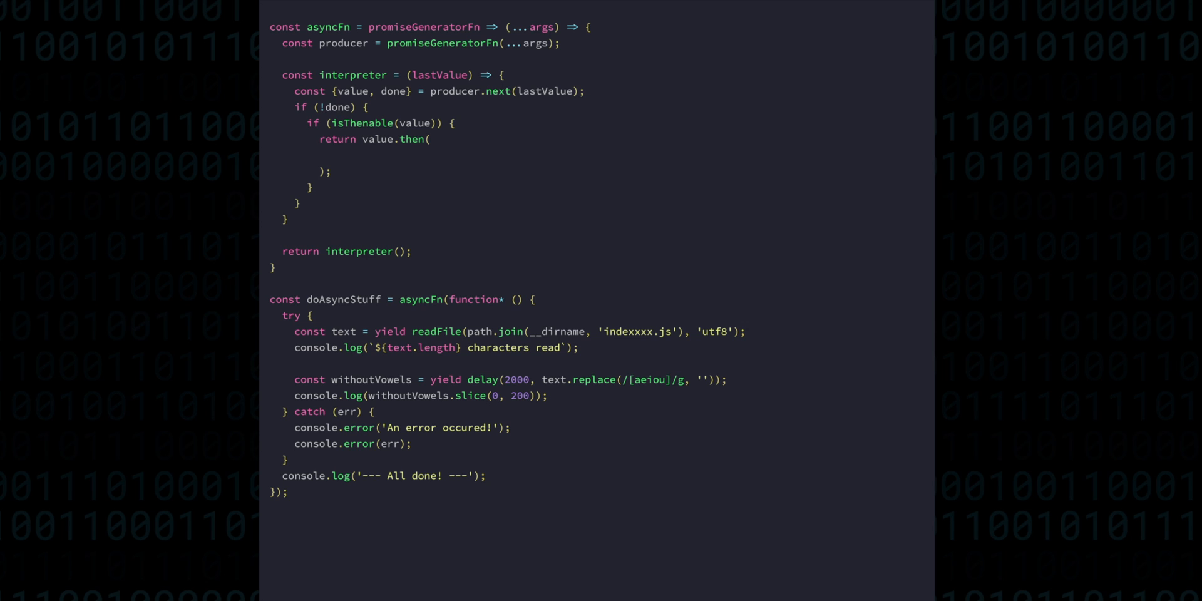
{"action": "type", "text": "resolvedValue => interpreter(resolvedValue"}
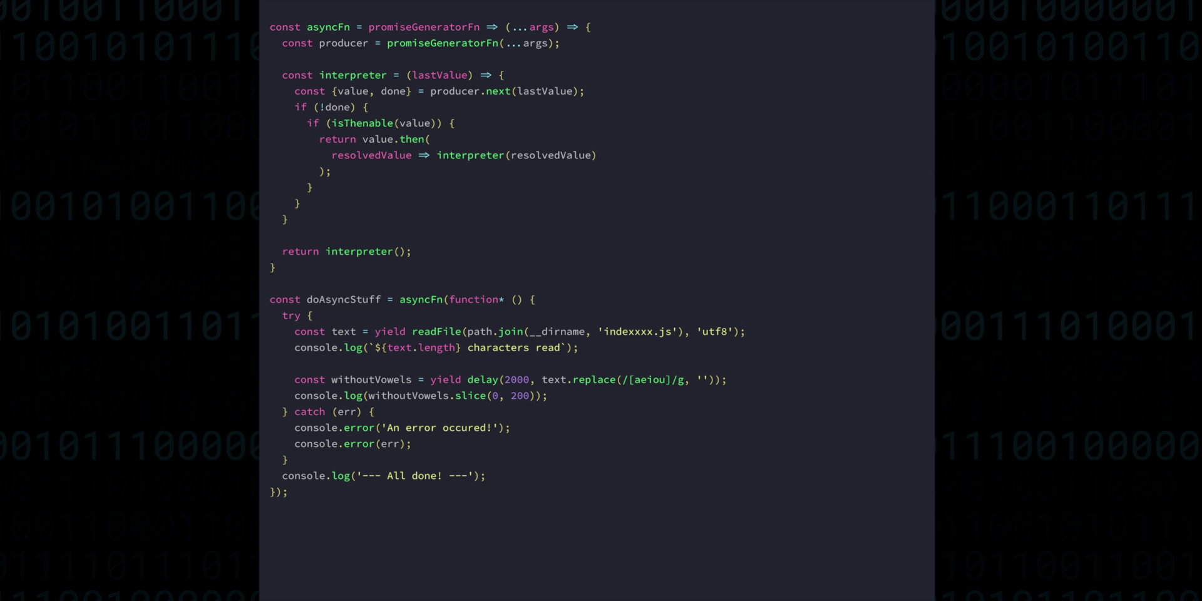
{"action": "type", "text": ","}
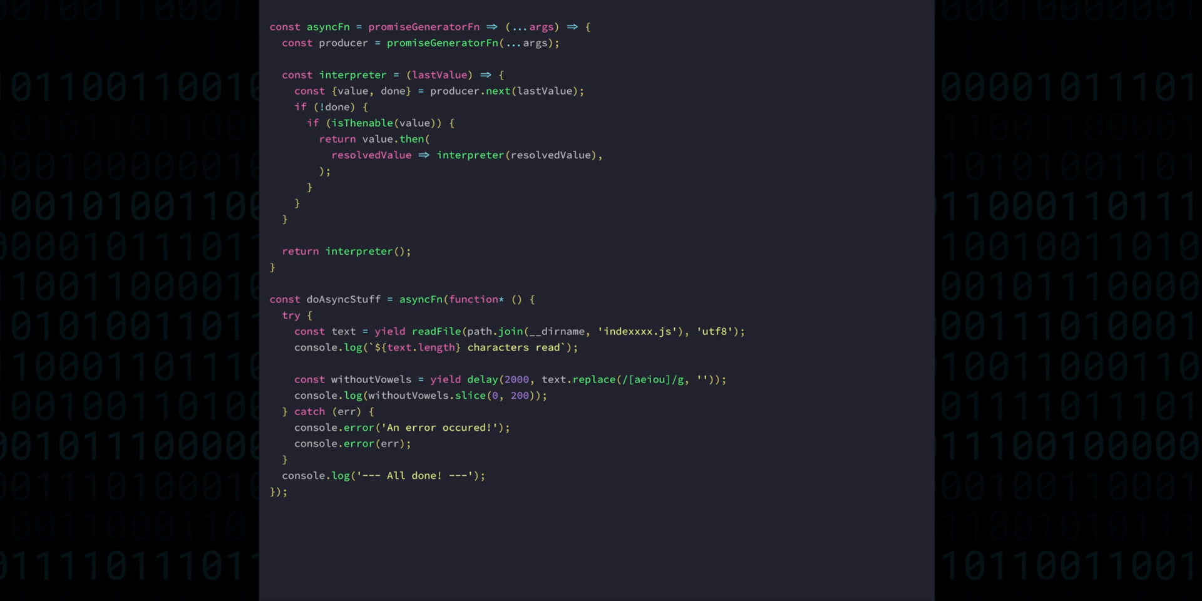
{"action": "double_click", "coordinate": [343, 43]}
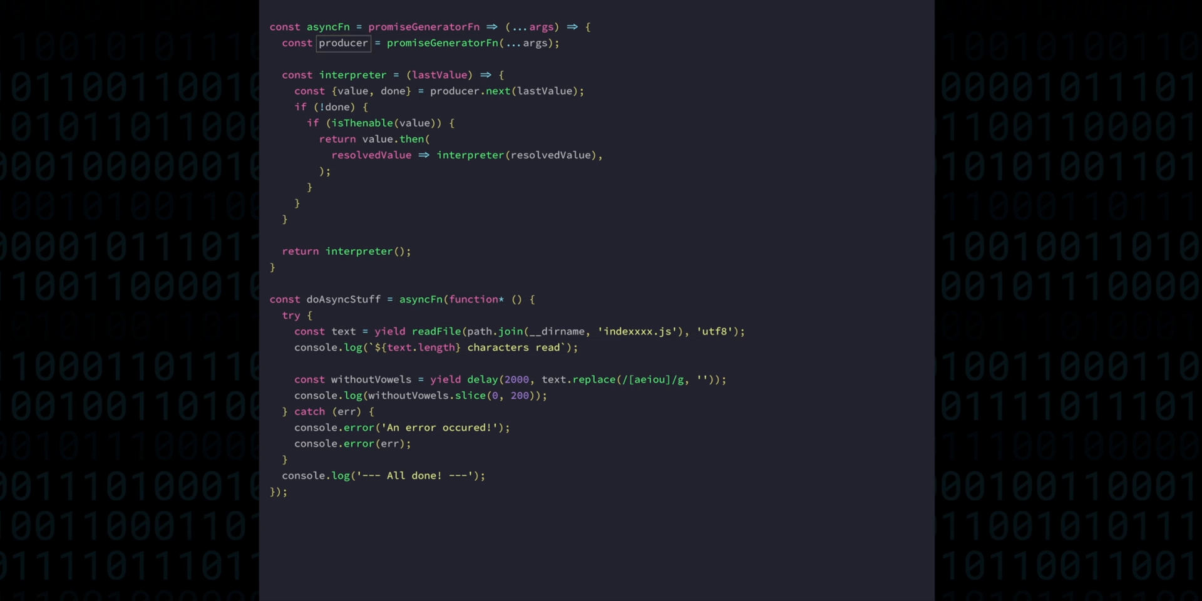
{"action": "left_click", "coordinate": [507, 90]}
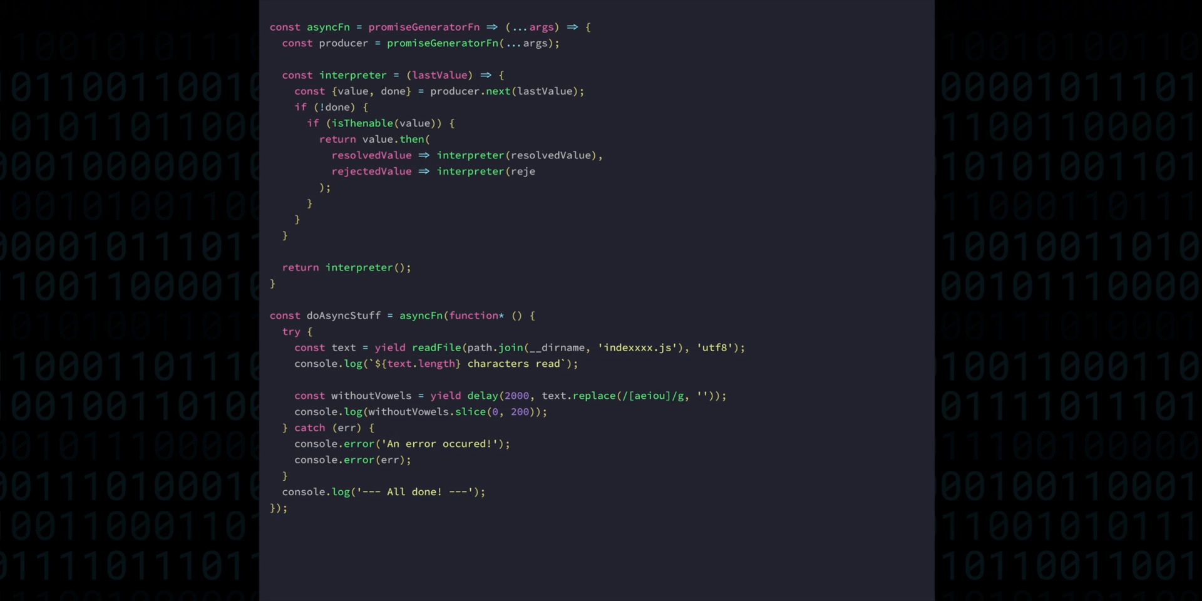
{"action": "type", "text": "ctedValue)"}
{"action": "type", "text": "return interpreter(value);"}
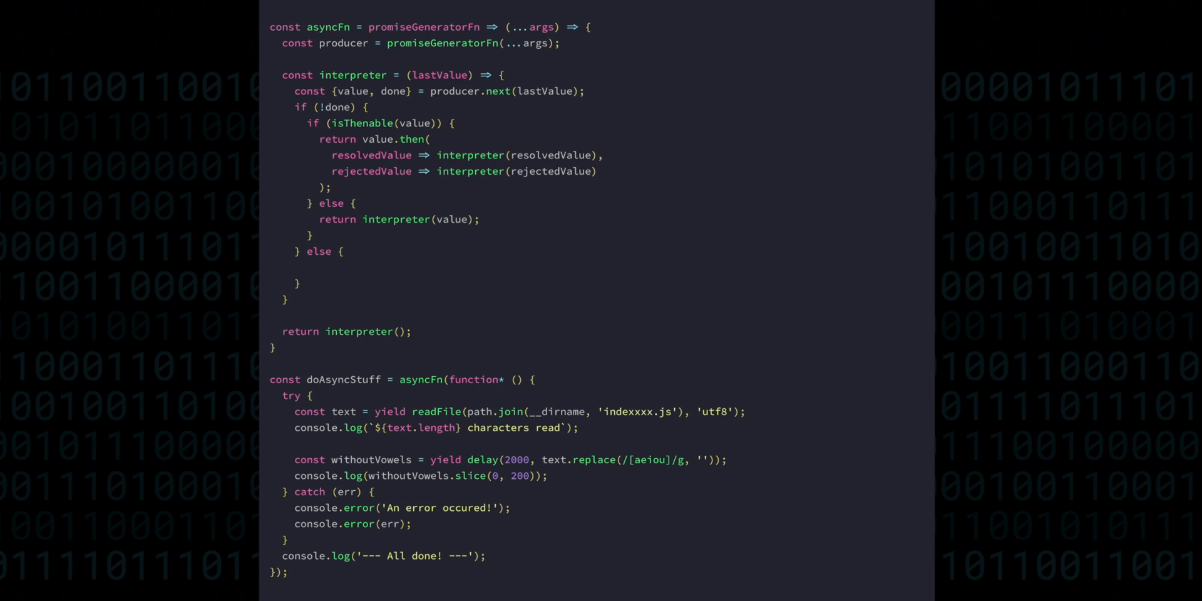
Step: In the done branch, return LLJSPromise.resolve(value) when !isThenable(value), otherwise return value
{"action": "type", "text": "if (!isThenable(value)) {"}
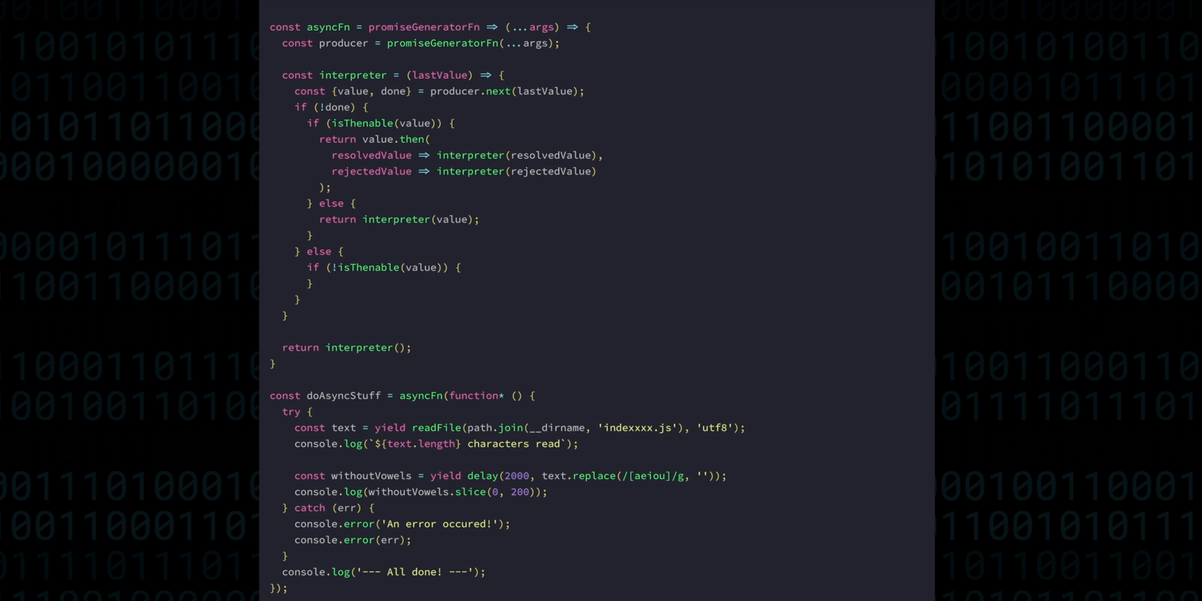
{"action": "type", "text": "return LLJ"}
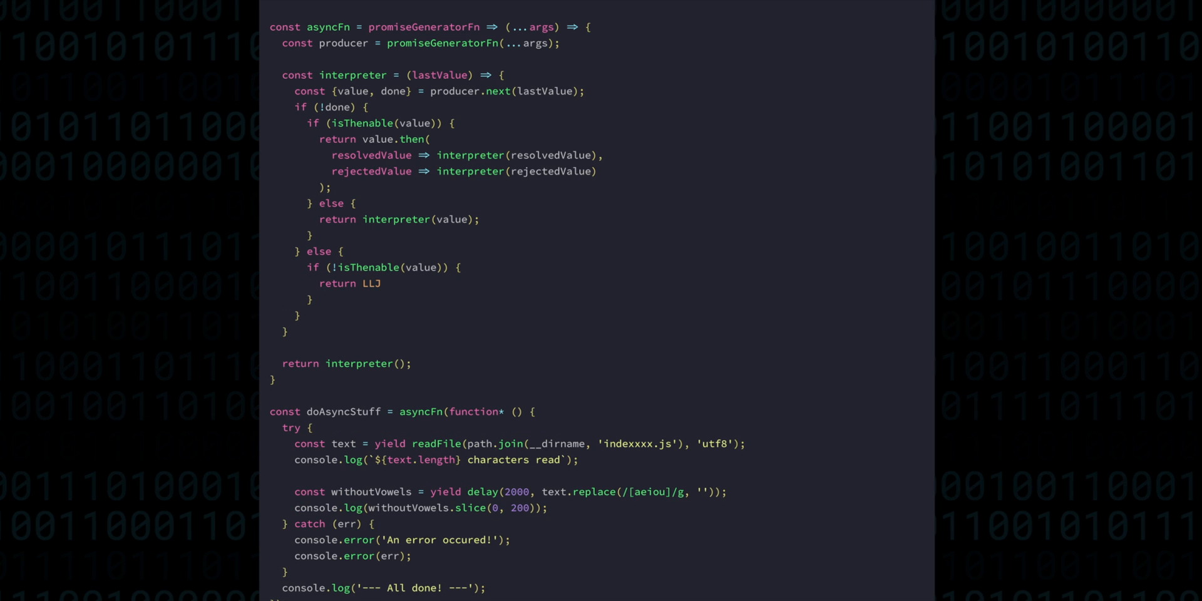
{"action": "type", "text": "SPromise.resolve(value);"}
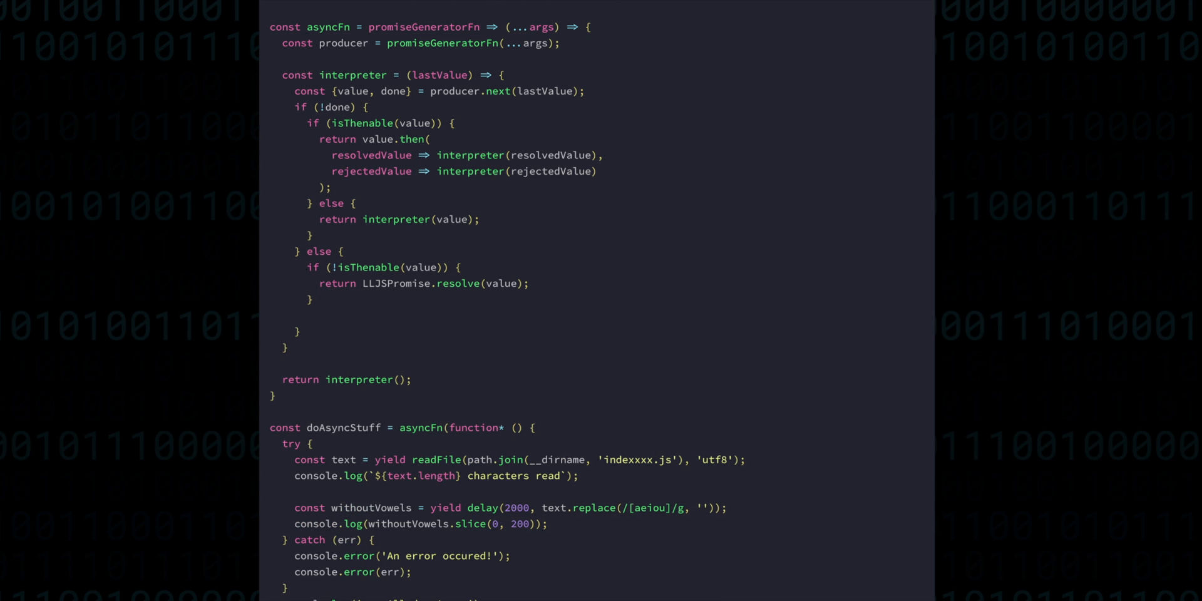
{"action": "type", "text": "return va"}
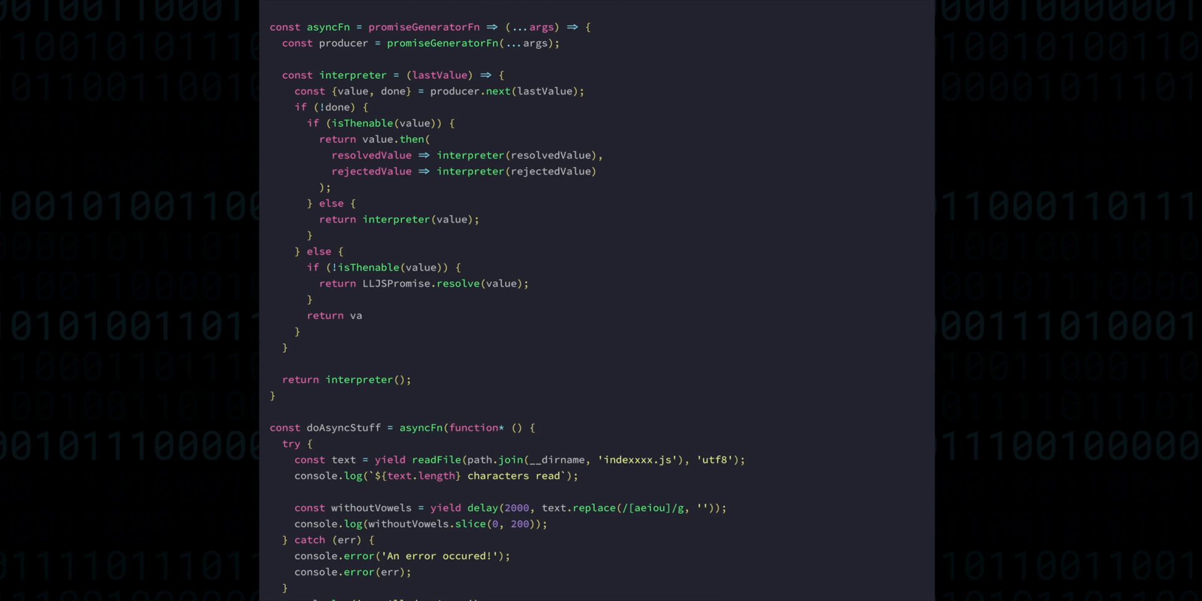
{"action": "scroll", "scroll_direction": "down", "scroll_amount": 3}
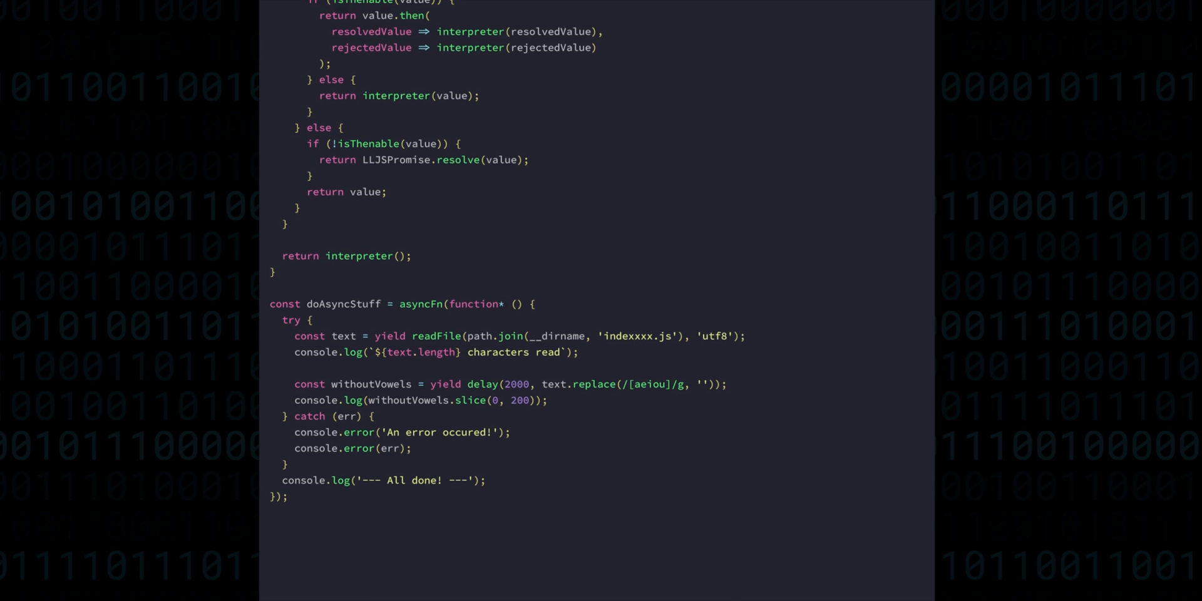
Step: Append a doAsyncStuff(); call at the end of the file and run node index.js in the terminal
{"action": "scroll", "scroll_direction": "down", "scroll_amount": 3}
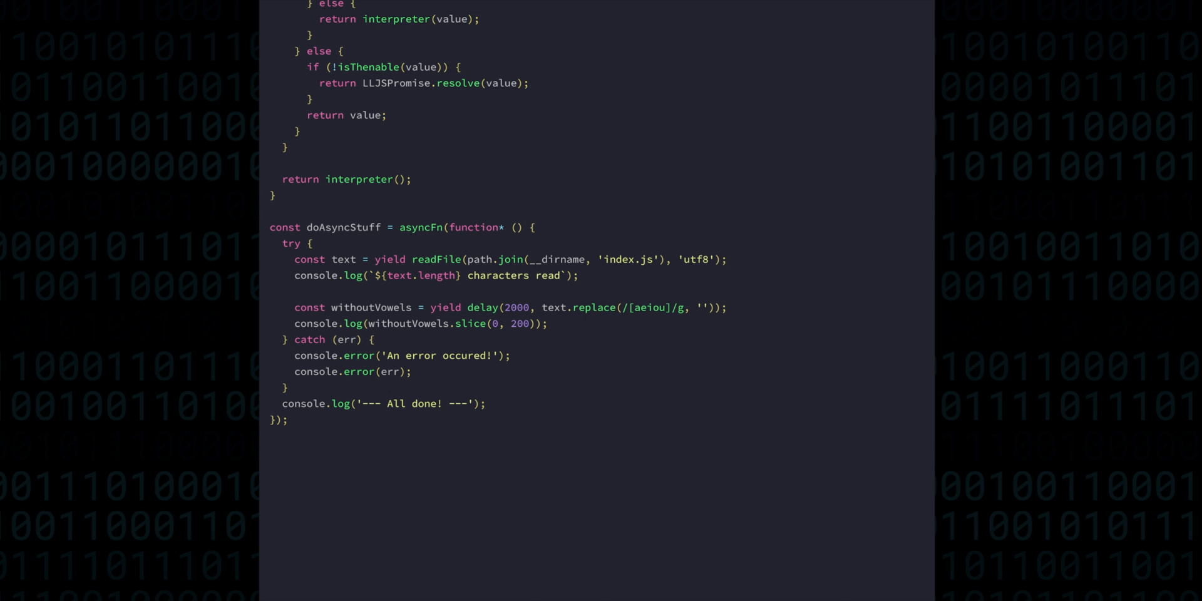
{"action": "type", "text": "doAsyncStuff();"}
{"action": "type", "text": "node inde"}
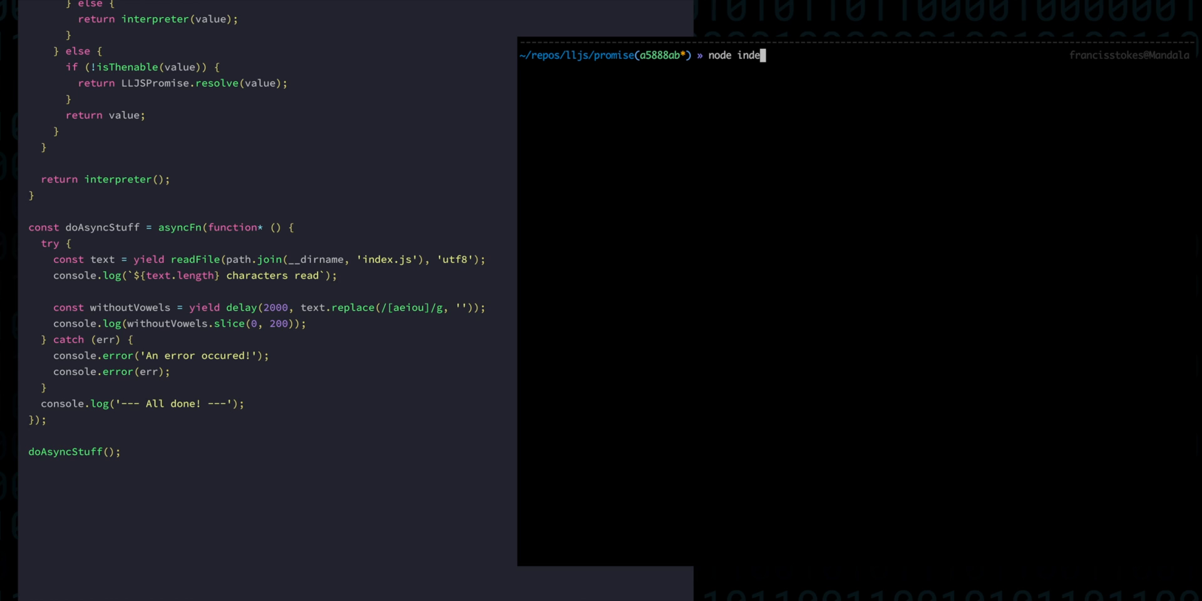
{"action": "key", "text": "Return"}
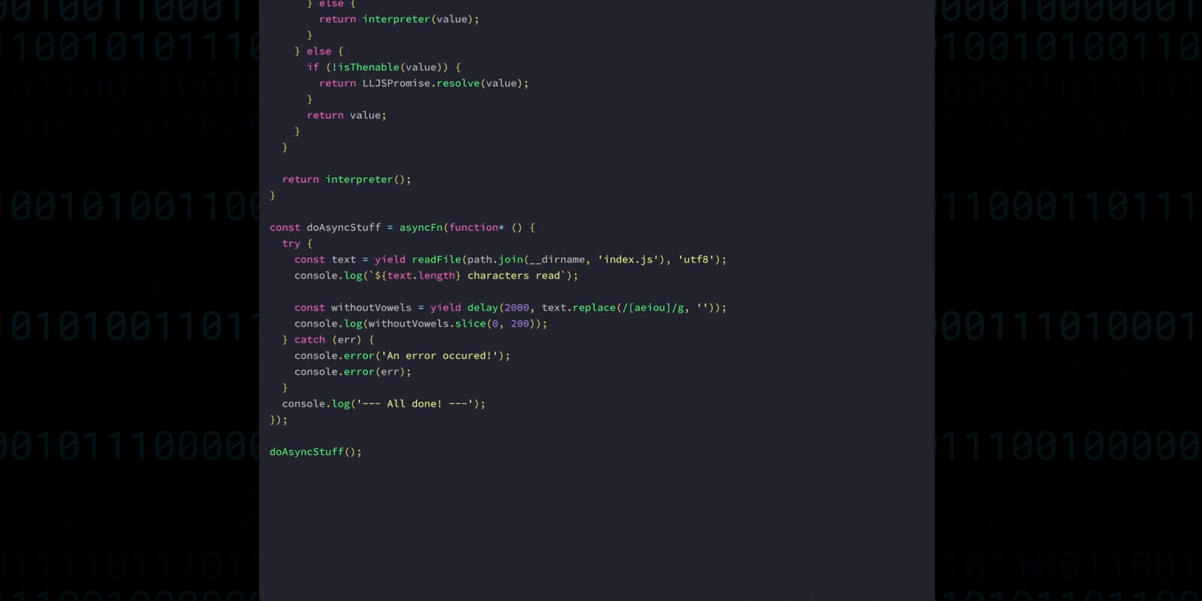
Step: Change the readFile path to the nonexistent 'indexxxx.js' and rerun node index.js
{"action": "type", "text": "xxx"}
{"action": "type", "text": "node index.js"}
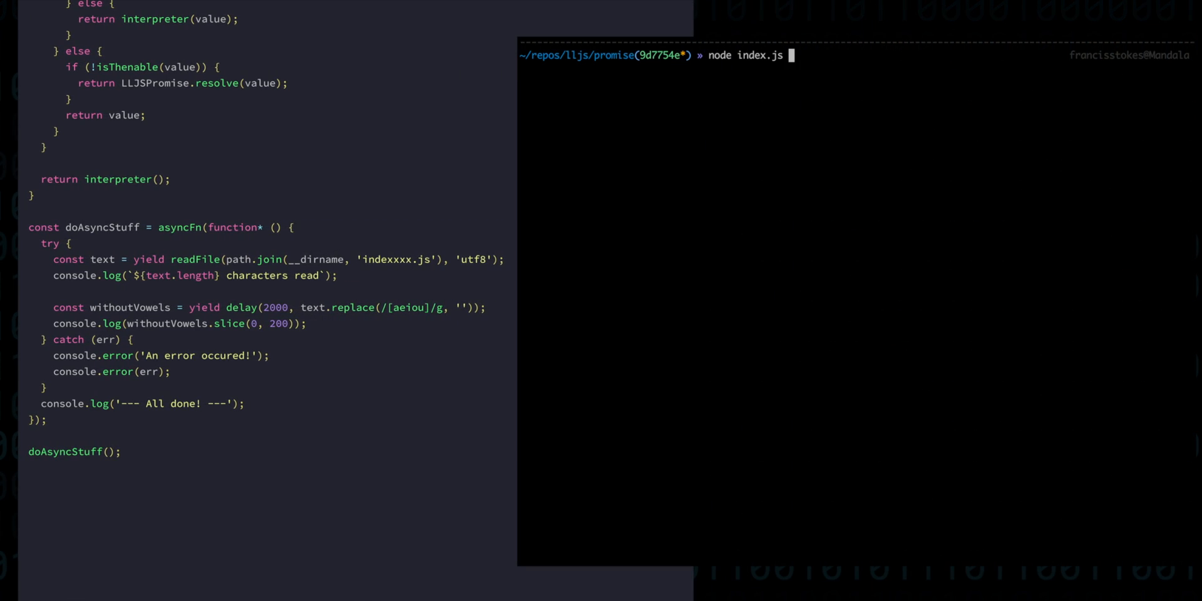
{"action": "key", "text": "Return"}
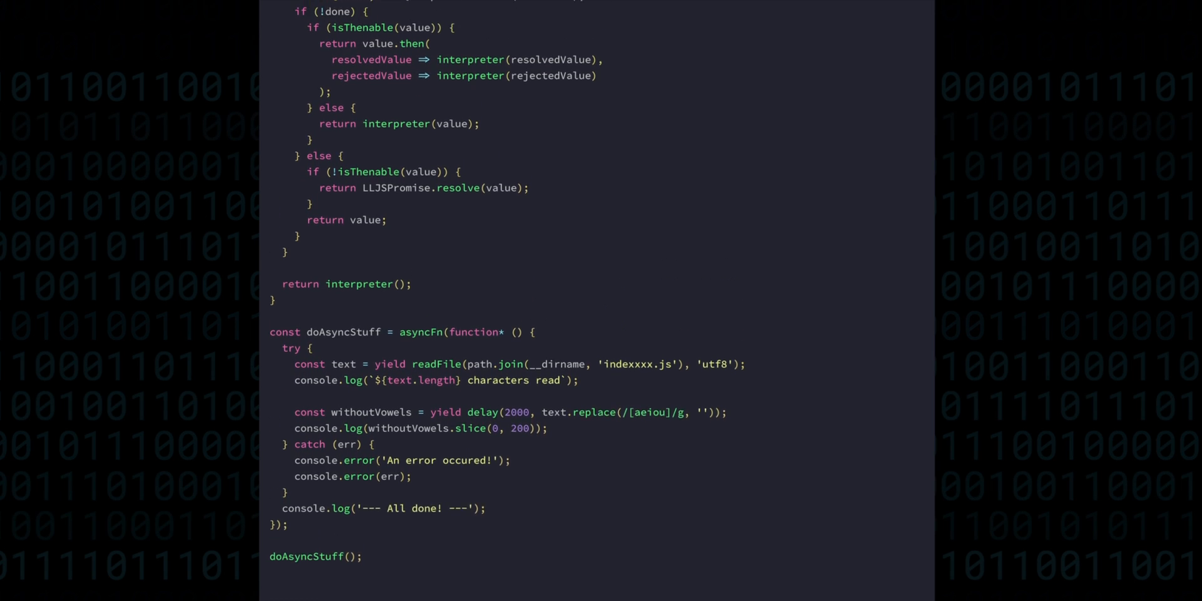
Step: Add a wasError parameter choosing producer.throw over producer.next, and pass true from the rejectedValue handler
{"action": "scroll", "scroll_direction": "up", "scroll_amount": 3}
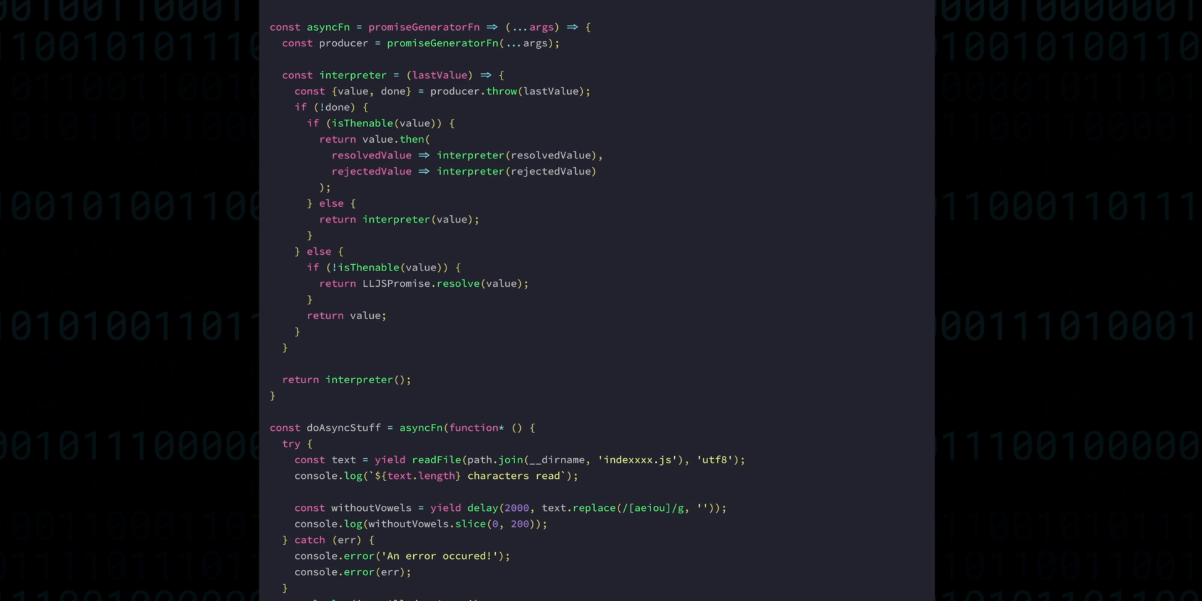
{"action": "type", "text": ", wasError"}
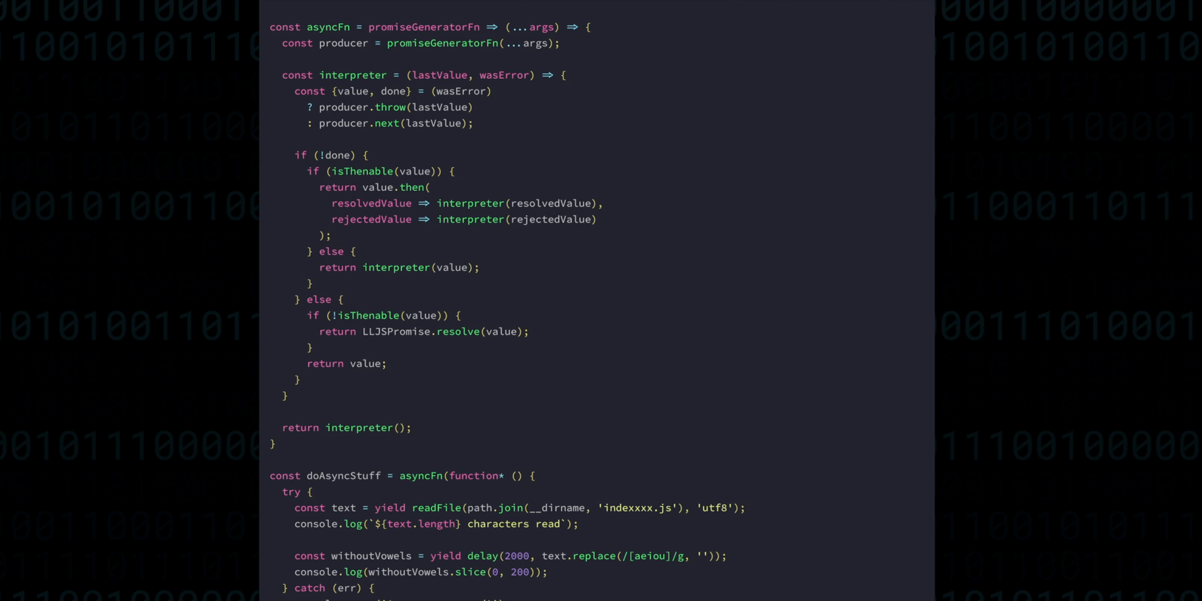
{"action": "type", "text": ", t"}
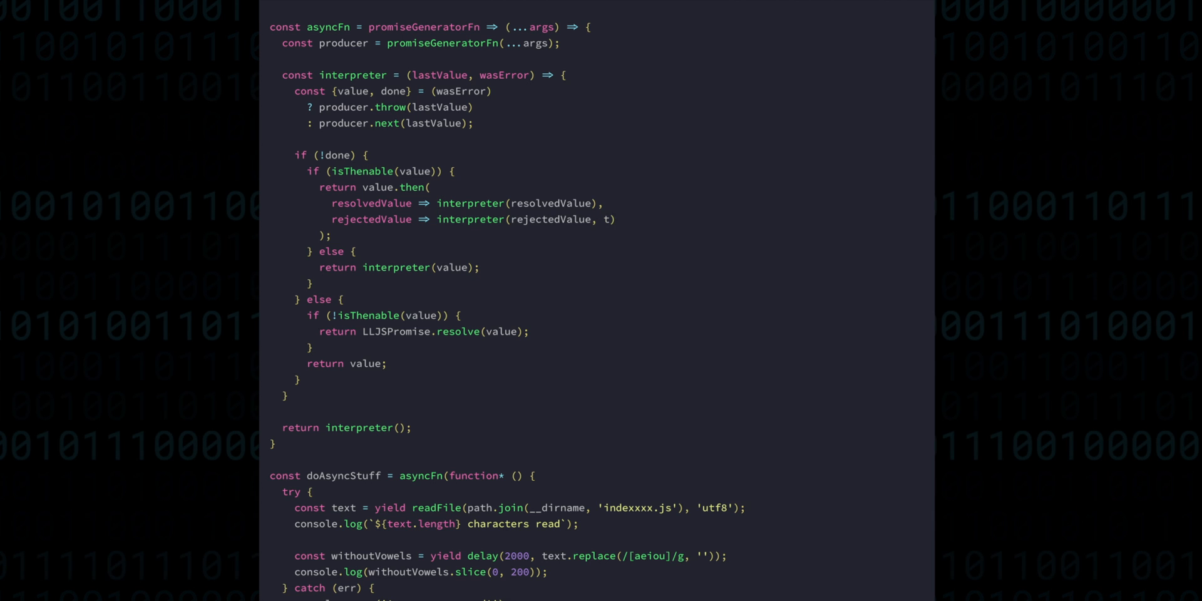
{"action": "type", "text": "rue"}
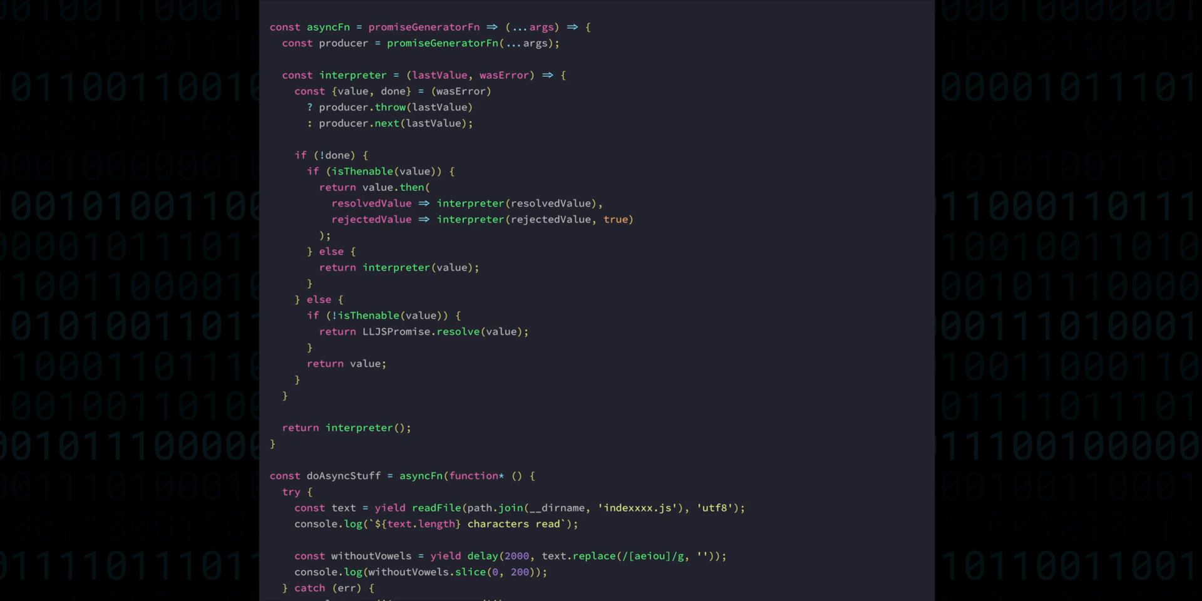